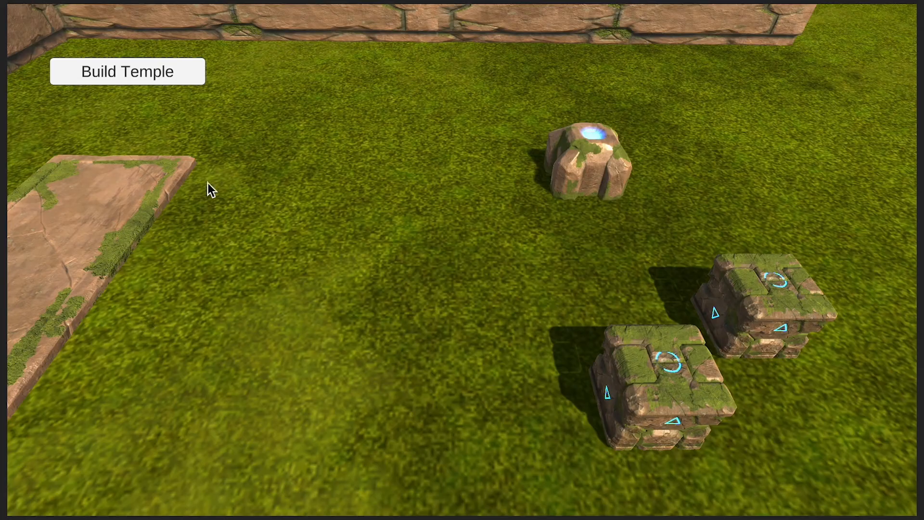
Leave the Unity Build Temple demo scene for the AWS Lambda functions list
left_click(126, 71)
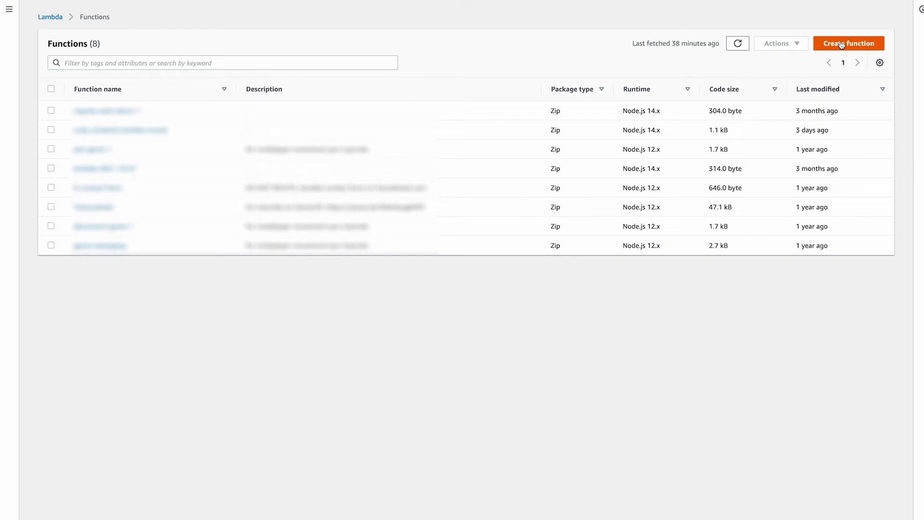
Author Lambda function unity-schedule-lambda-events-lbd-v from scratch, keeping the Node.js 14.x runtime
left_click(848, 43)
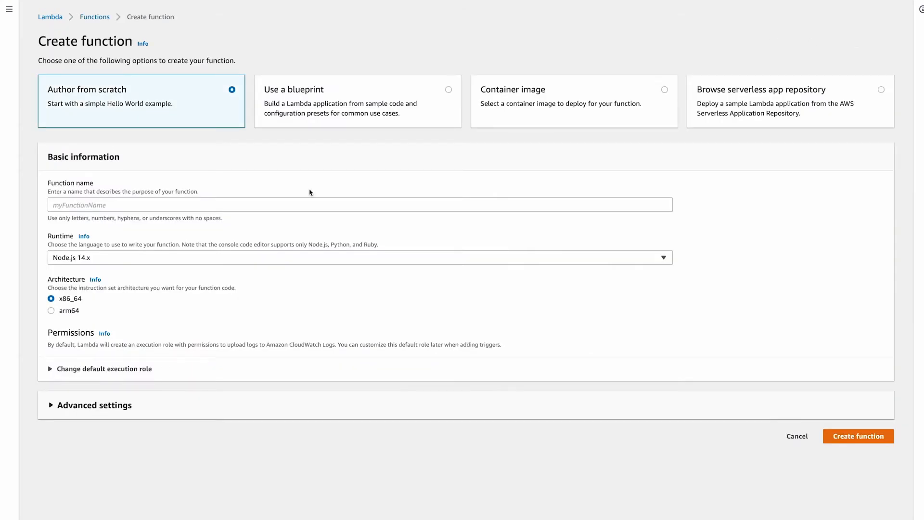
type("unity-schedule-lambda-events-lbd-v")
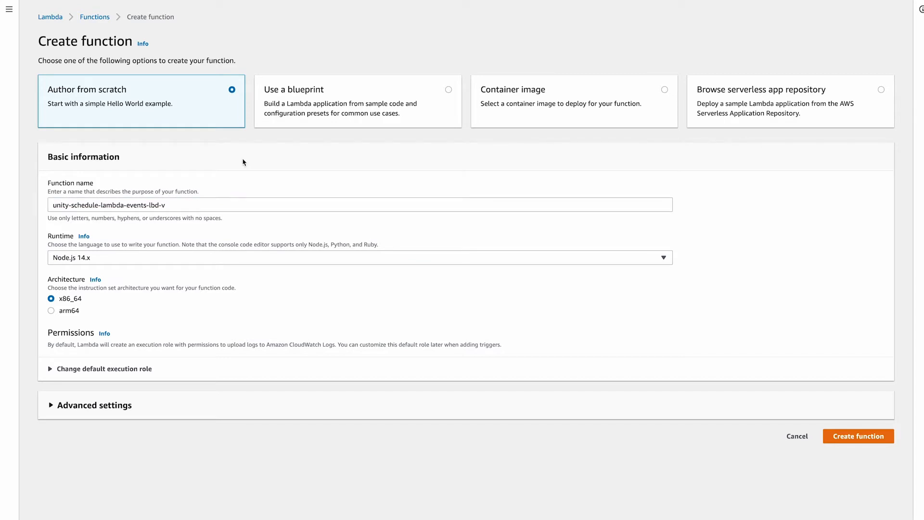
left_click(857, 435)
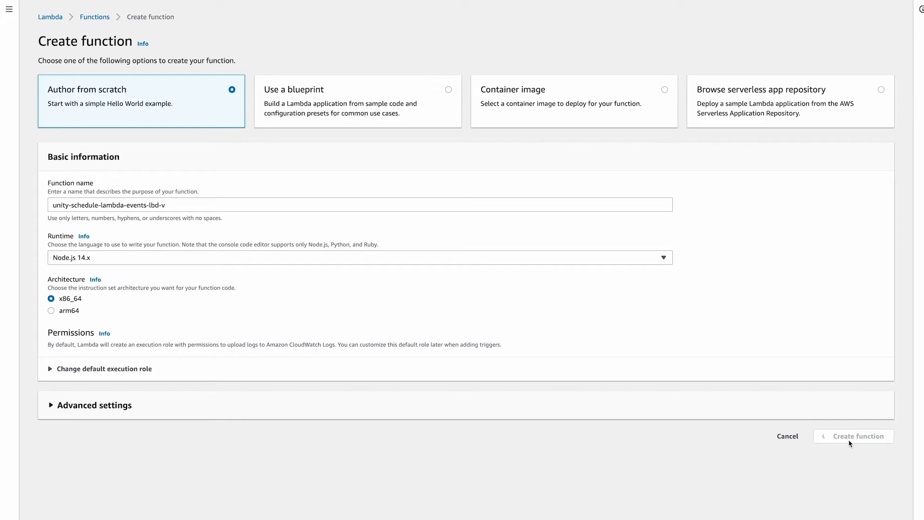
left_click(857, 436)
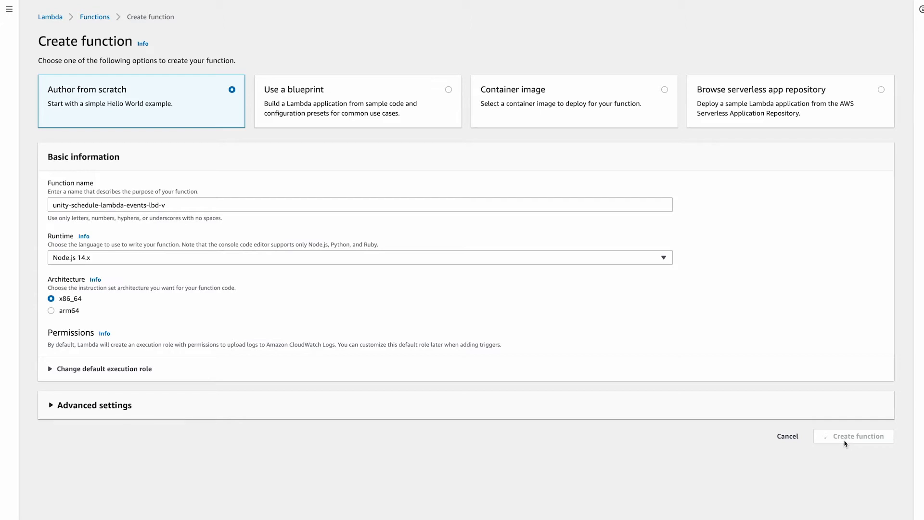
left_click(853, 436)
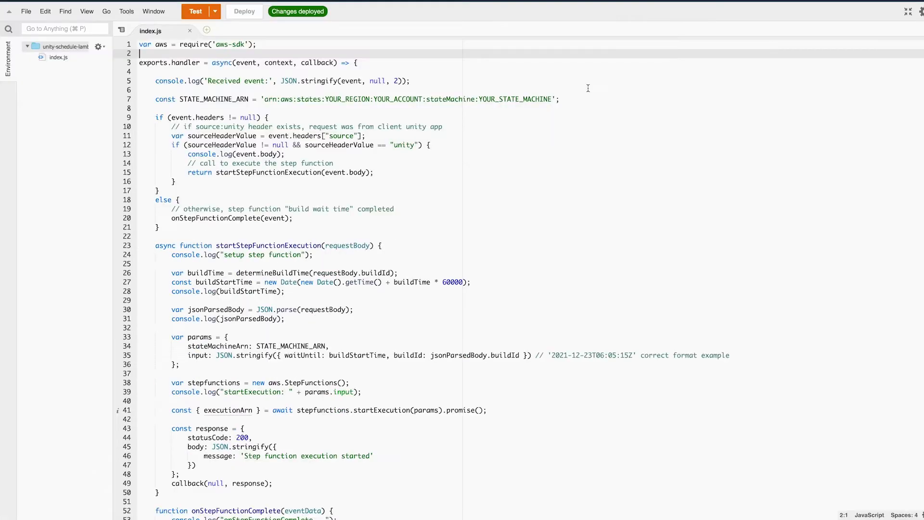
mouse_move(594, 90)
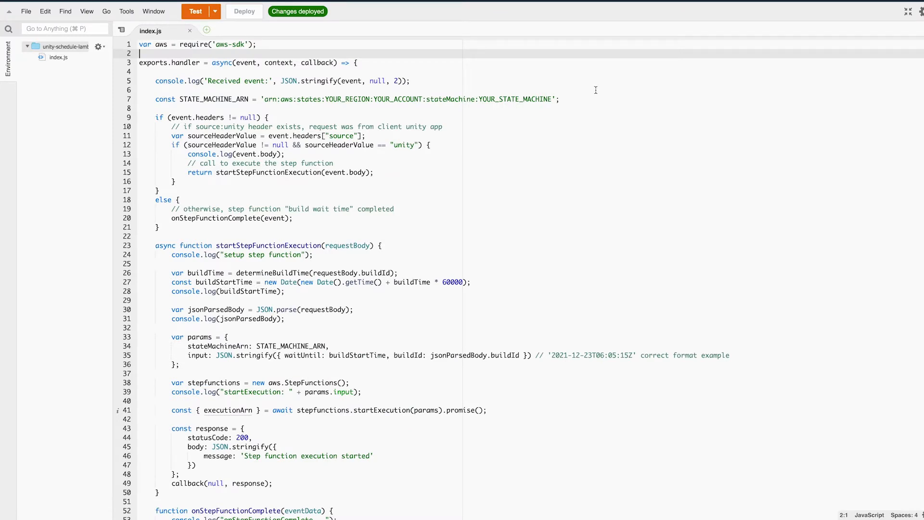
double_click(351, 81)
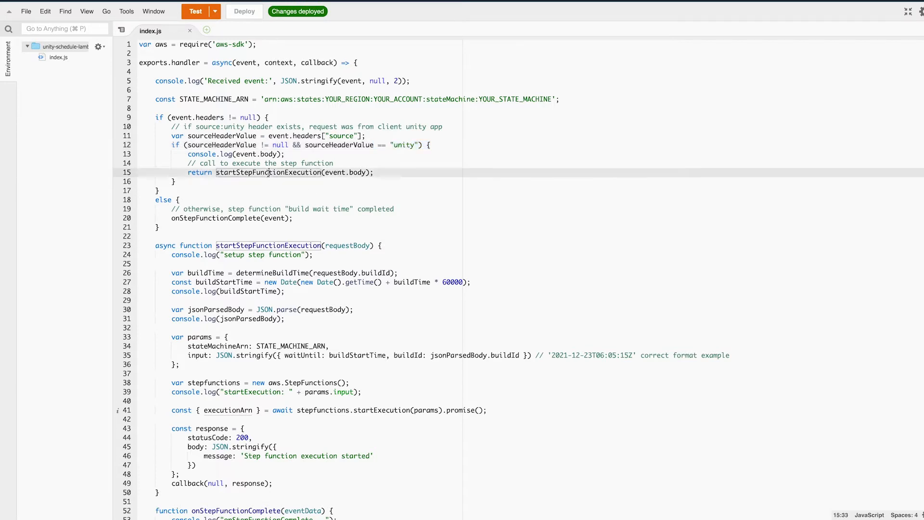
double_click(216, 218)
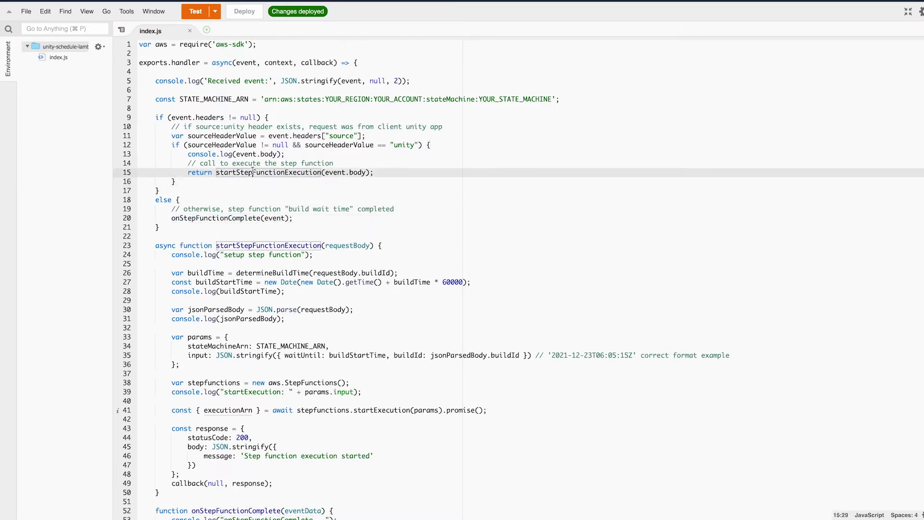
scroll("down", 3)
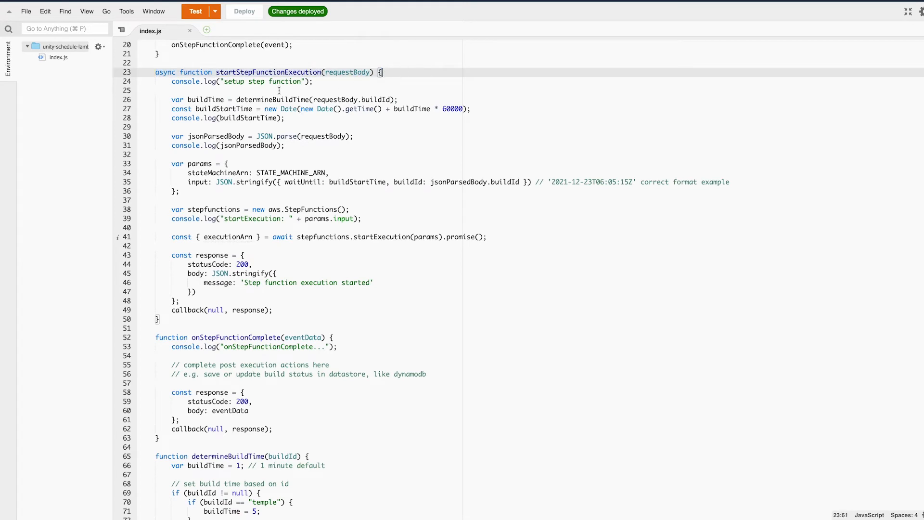
double_click(272, 99)
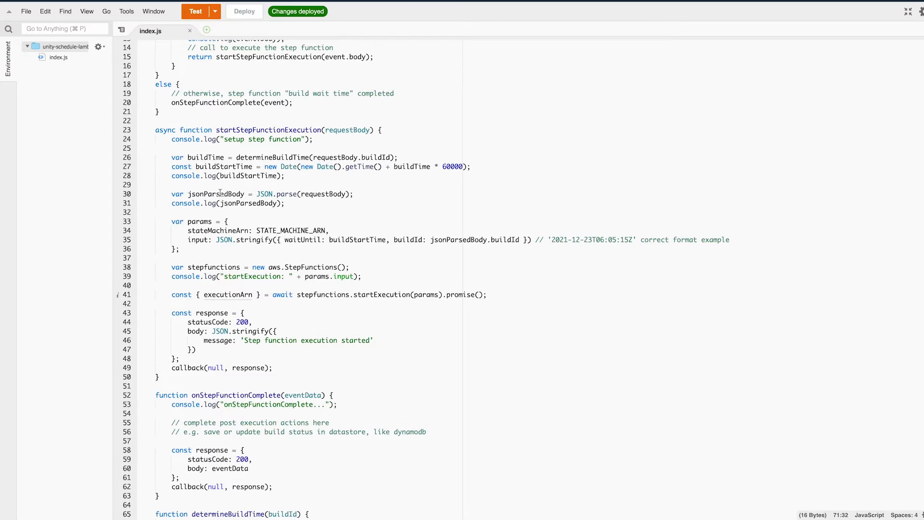
double_click(215, 194)
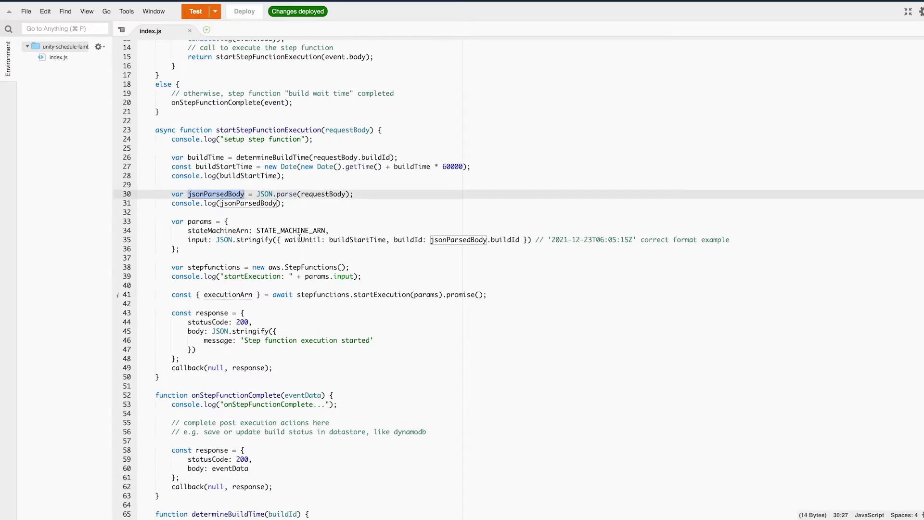
double_click(302, 240)
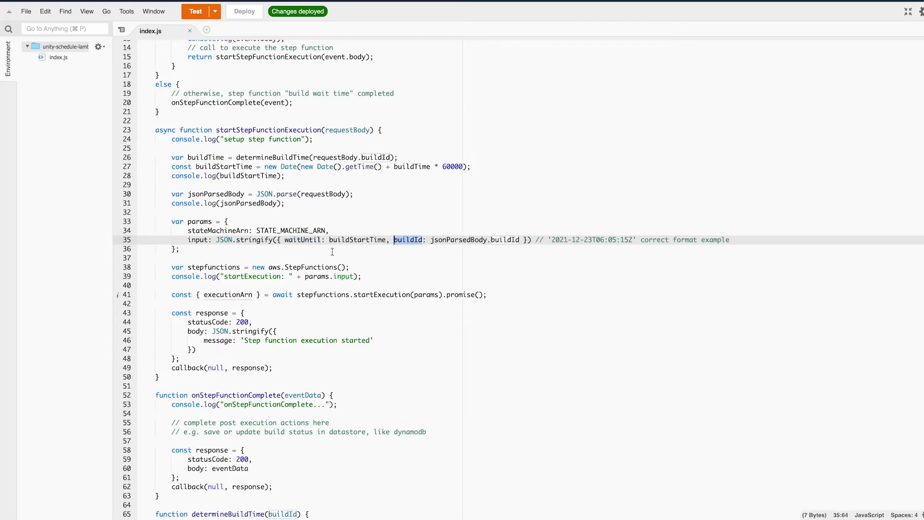
scroll("down", 3)
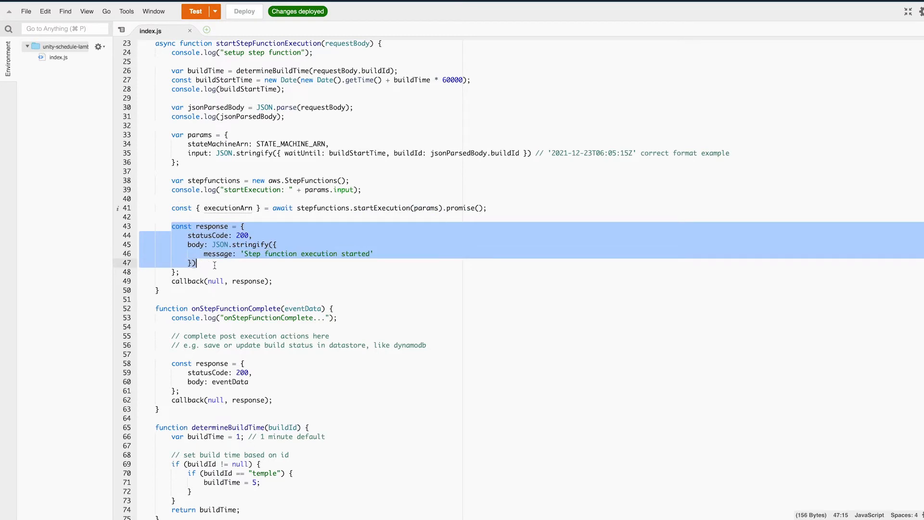
left_click(198, 262)
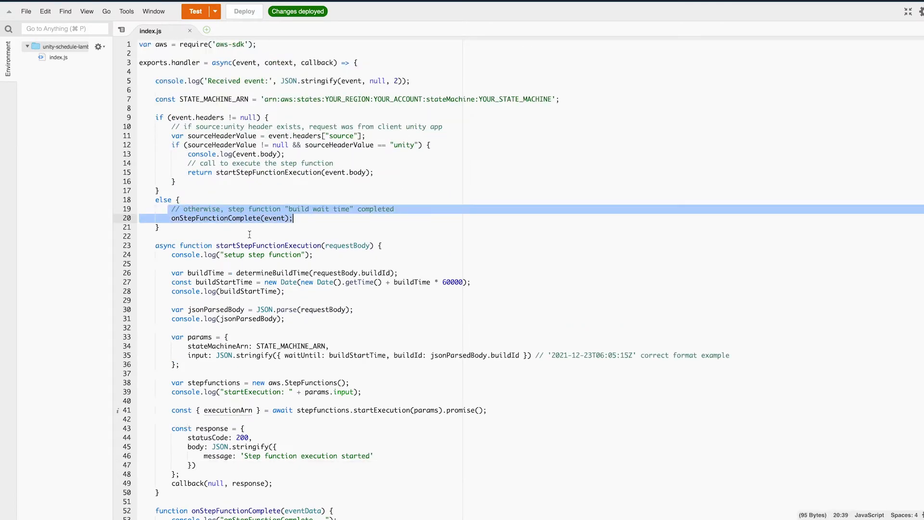
scroll("down", 3)
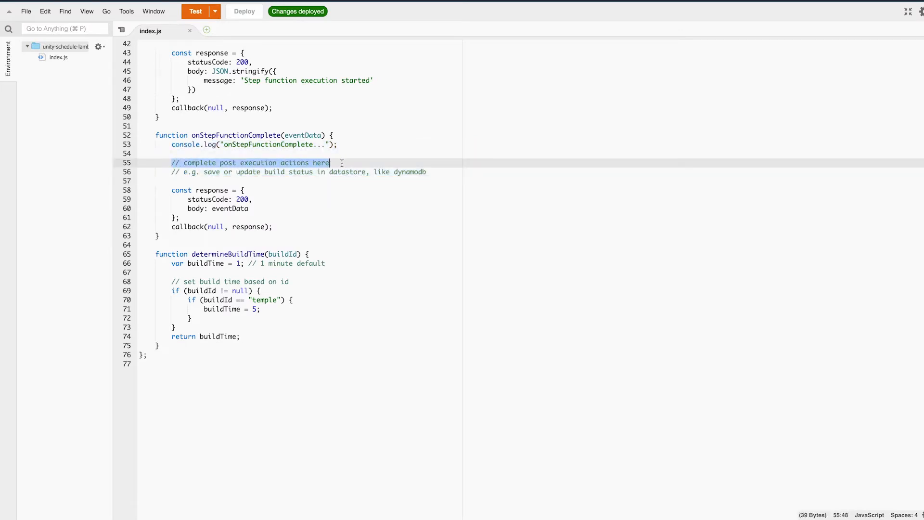
left_click(220, 181)
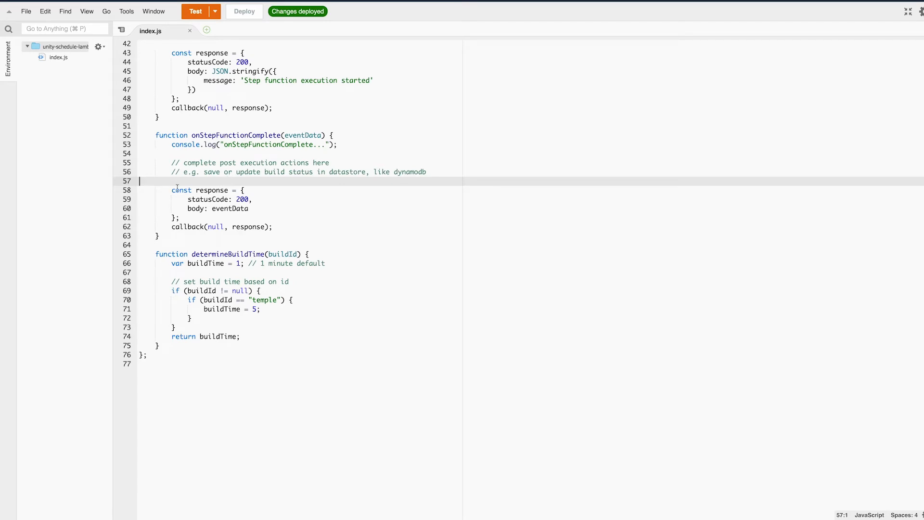
left_click(296, 228)
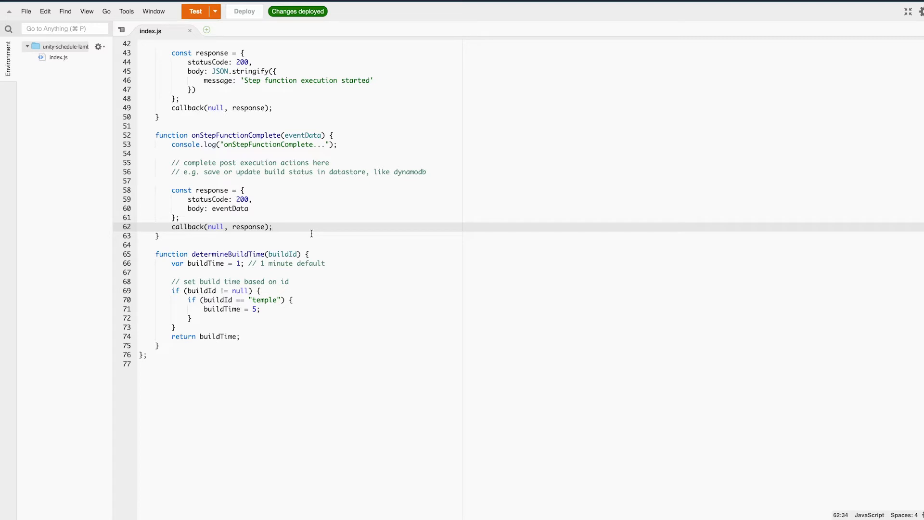
mouse_move(311, 233)
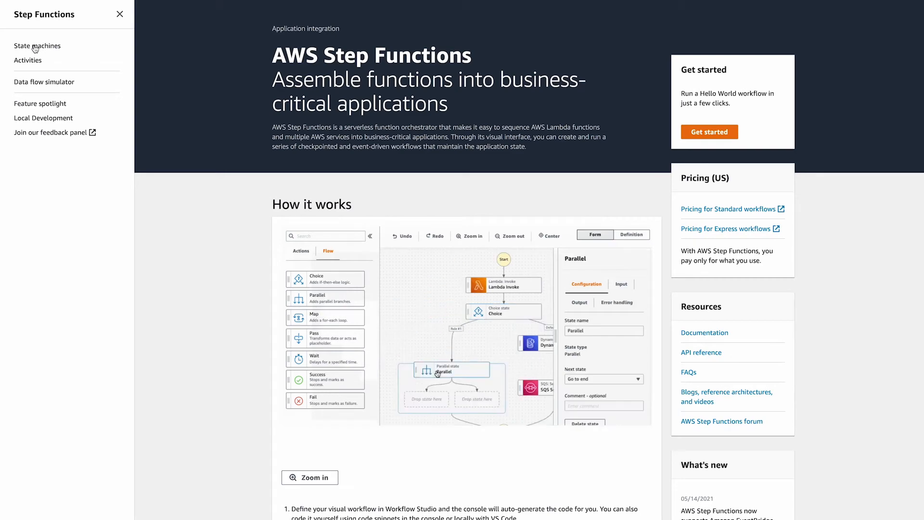
Start a visually designed state machine and add a Wait state to the workflow
left_click(36, 46)
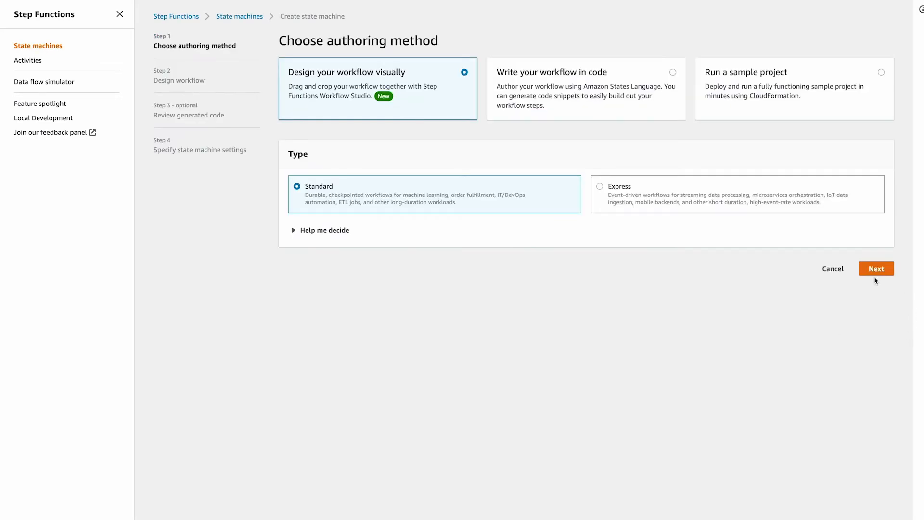
left_click(875, 268)
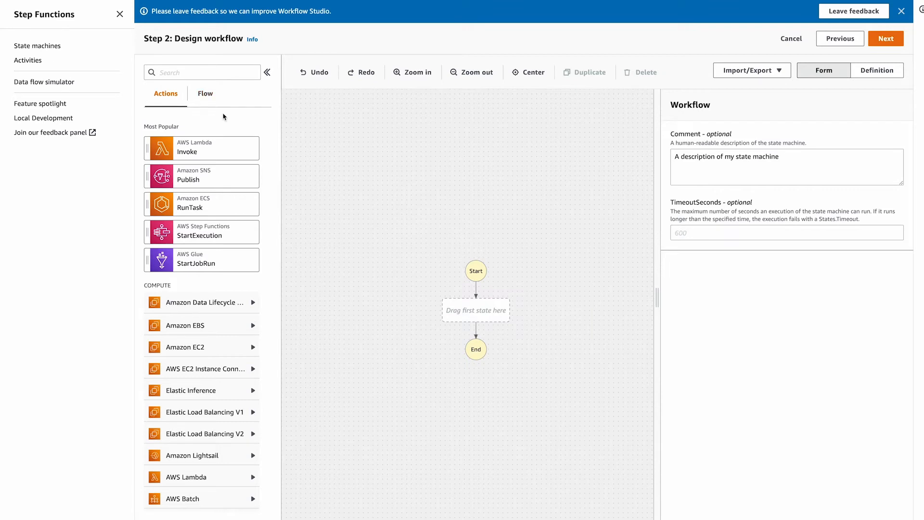
left_click(205, 93)
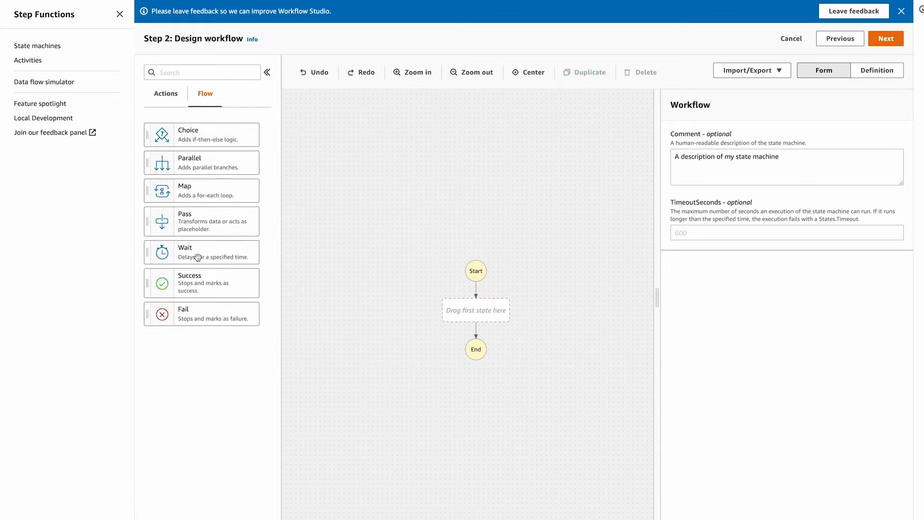
left_click_drag(201, 252, 475, 310)
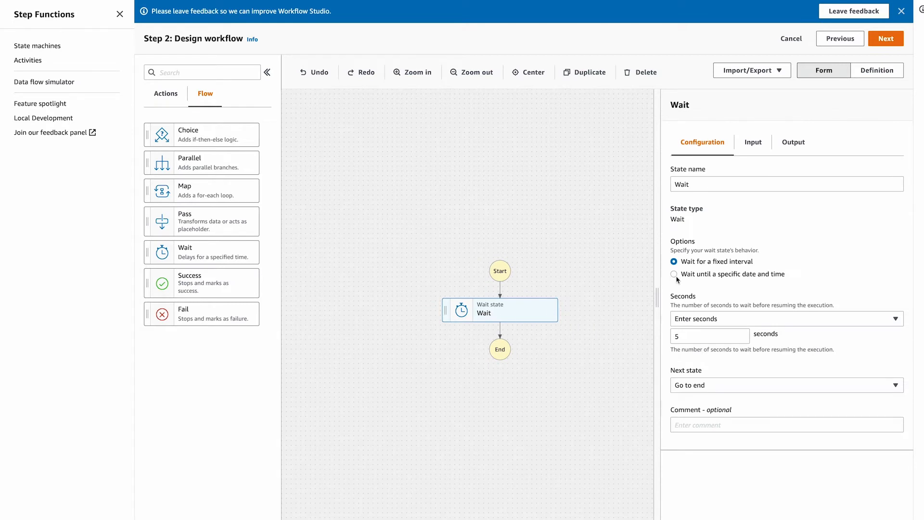
Make the Wait state wait until the timestamp at $.waitUntil in the state input
left_click(673, 273)
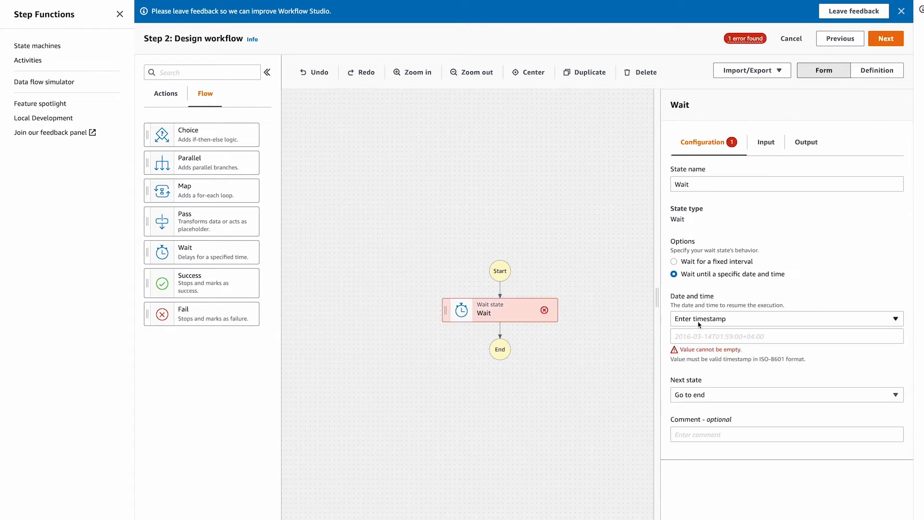
left_click(785, 318)
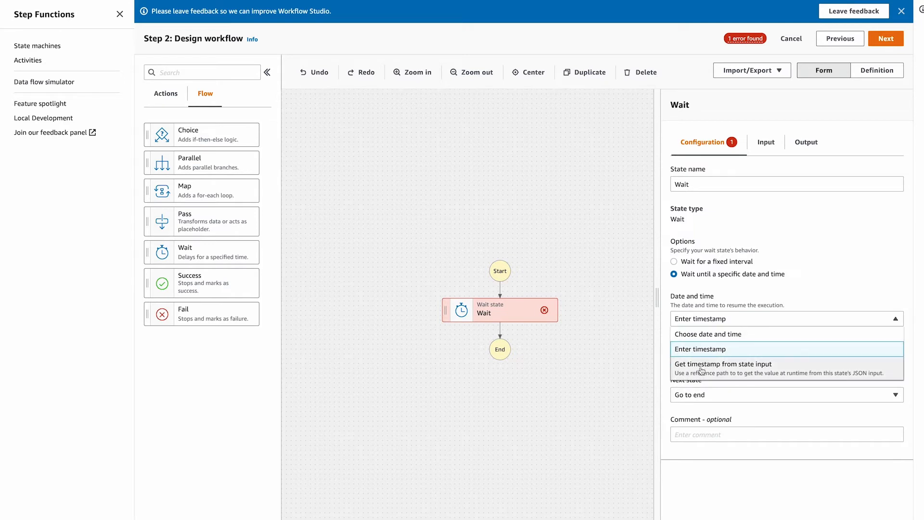
left_click(722, 364)
type("$")
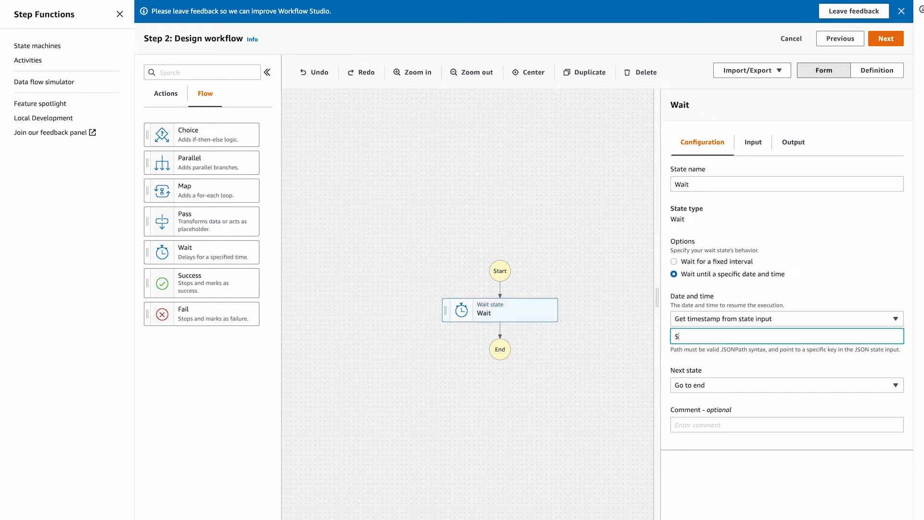
type(".")
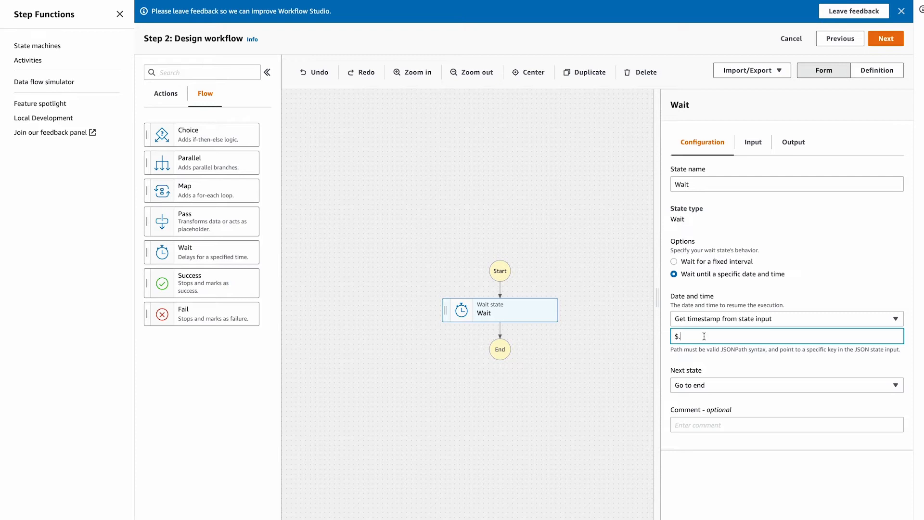
type("wait")
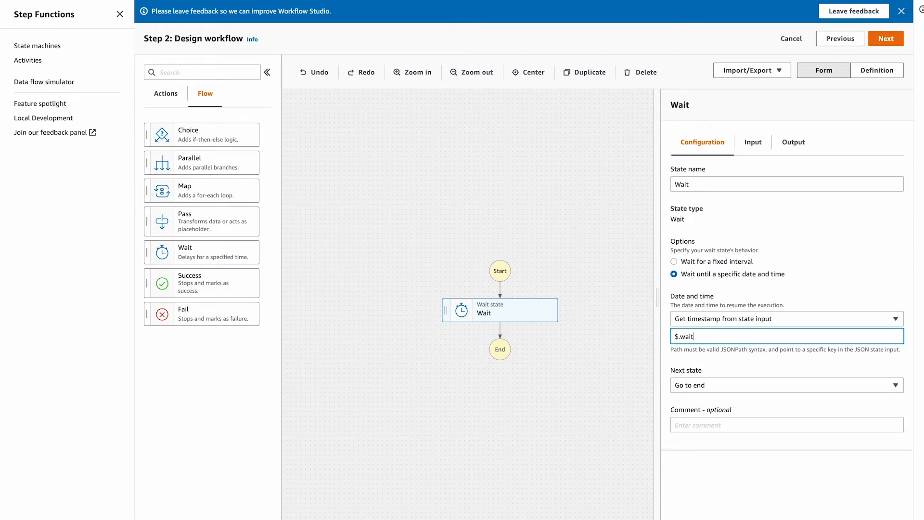
type("Until")
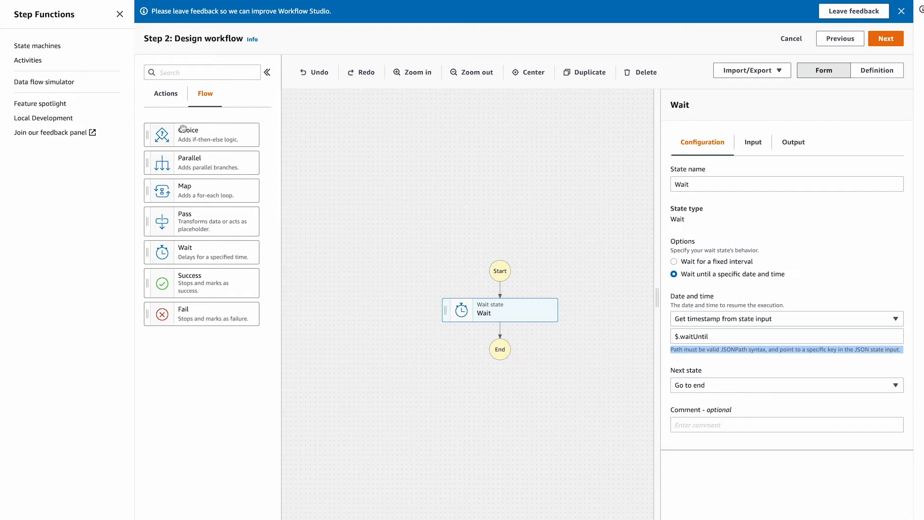
left_click(166, 93)
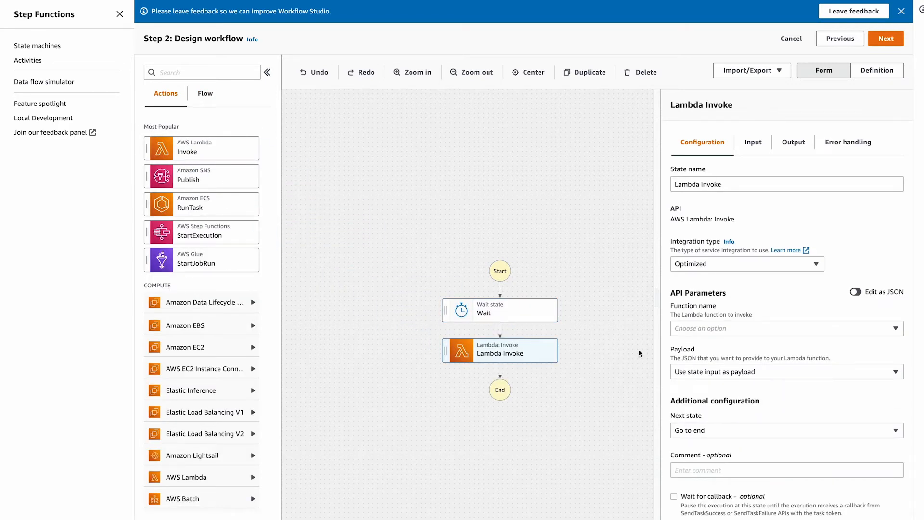
Point the Lambda Invoke state at unity-schedule-lambda-events-lbd-v:$LATEST and continue past code review
left_click(785, 328)
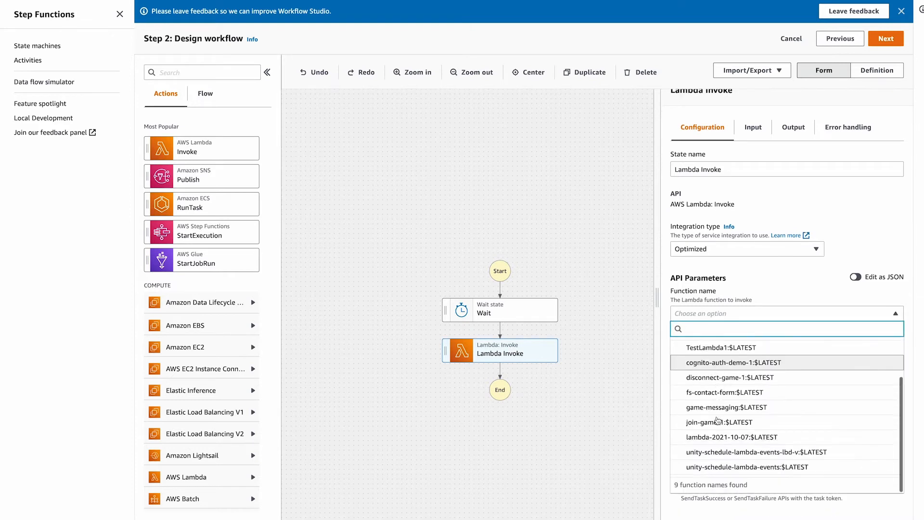
left_click(748, 452)
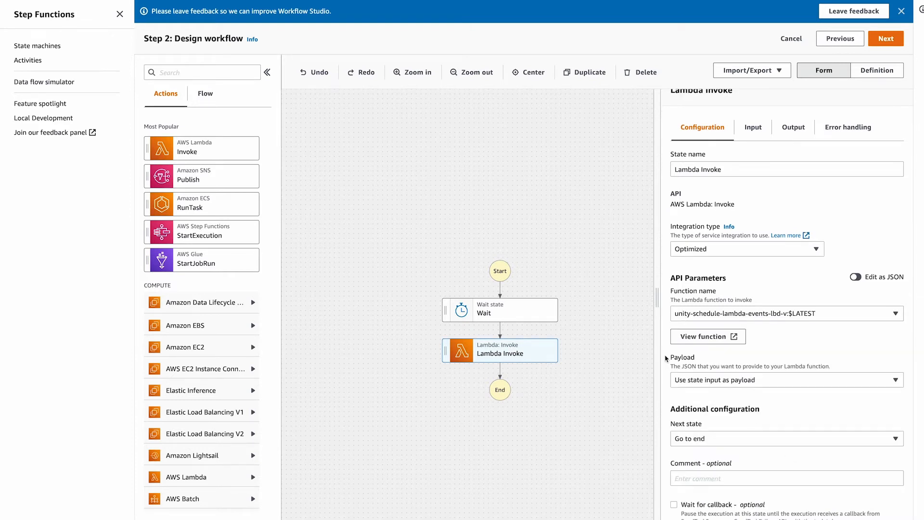
left_click(884, 38)
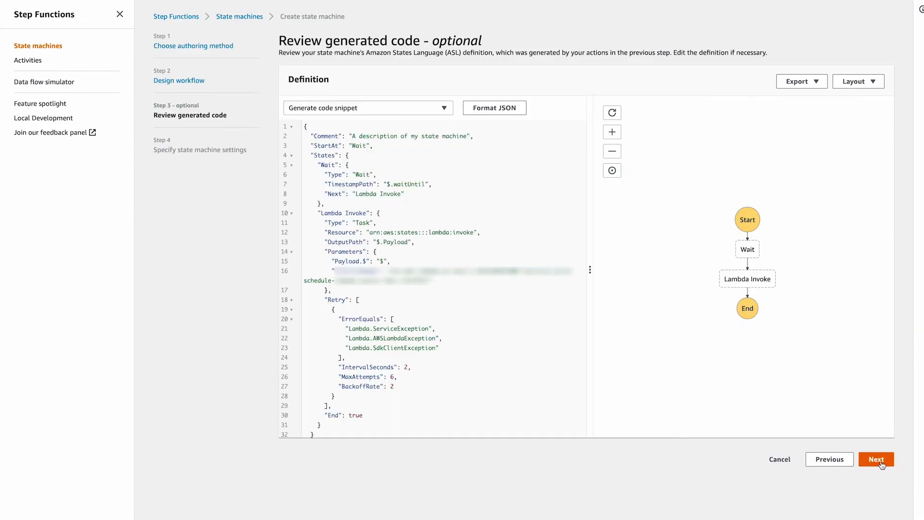
left_click(875, 459)
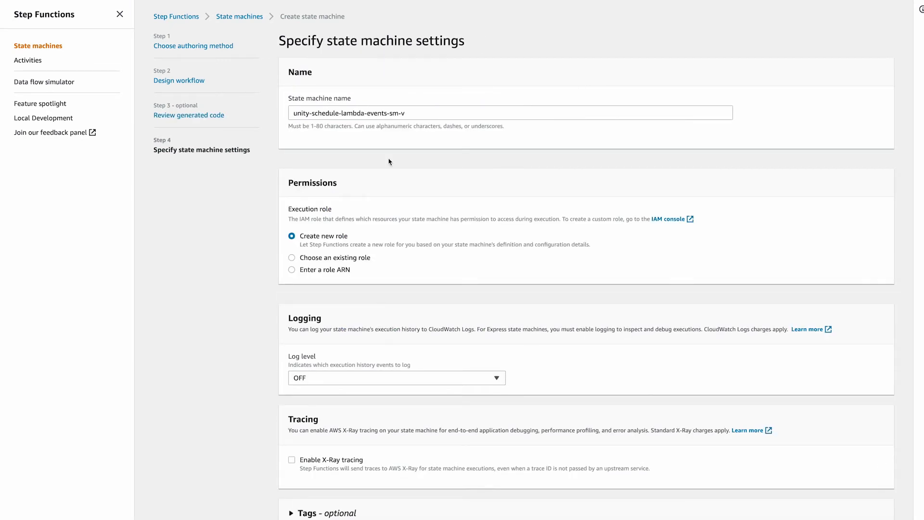
scroll("down", 3)
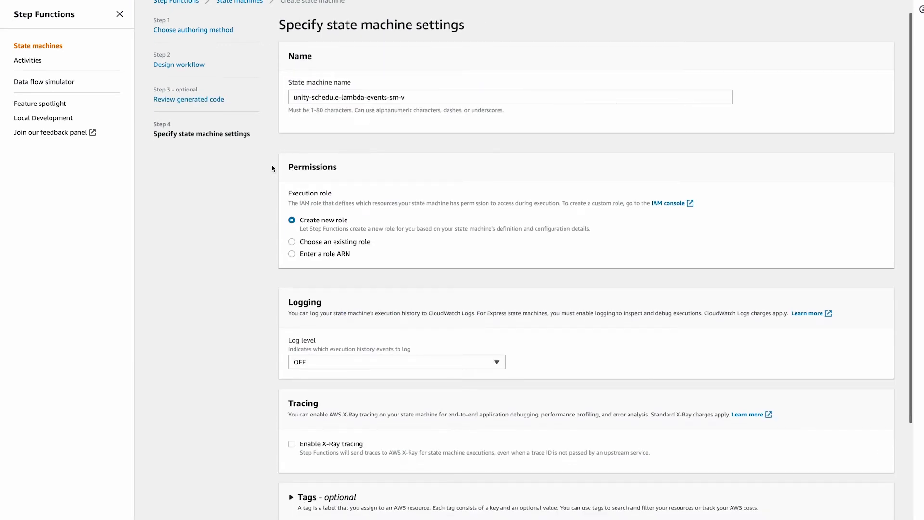
scroll("down", 3)
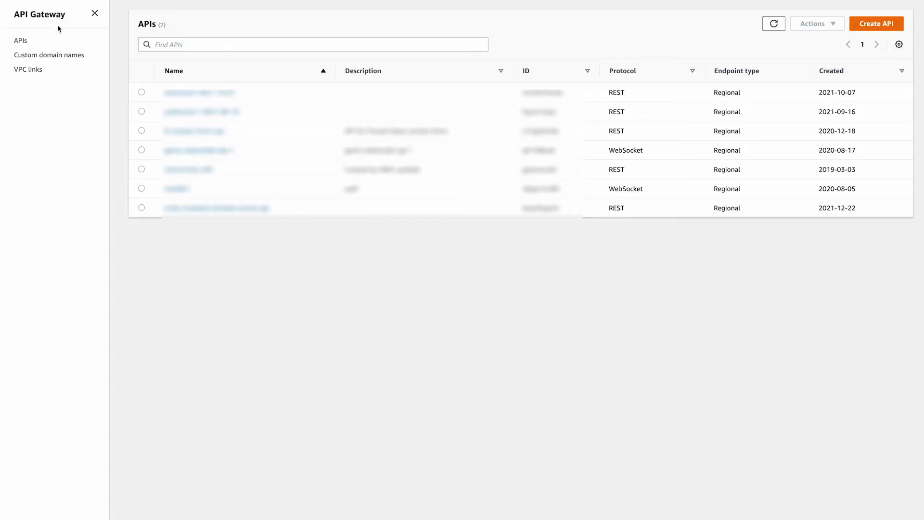
Create the REST API unity-schedule-lambda-events-api-v
left_click(875, 24)
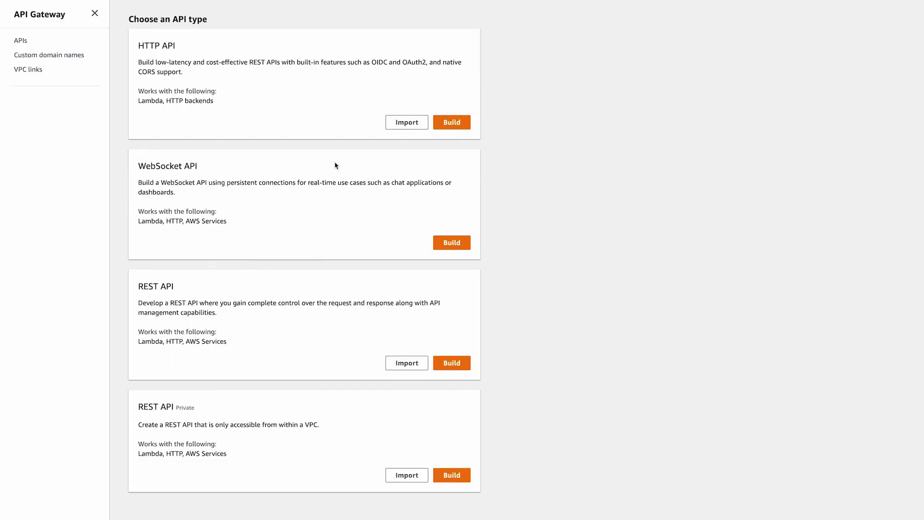
left_click(451, 363)
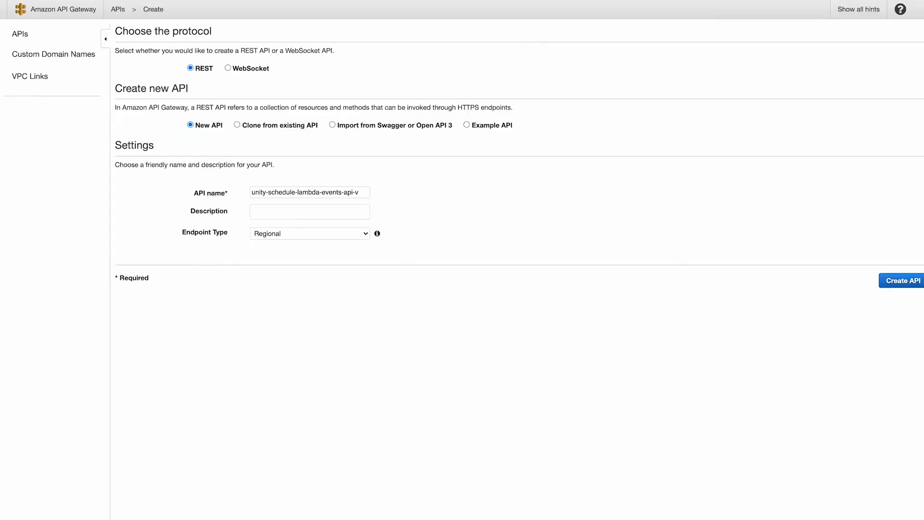
mouse_move(710, 367)
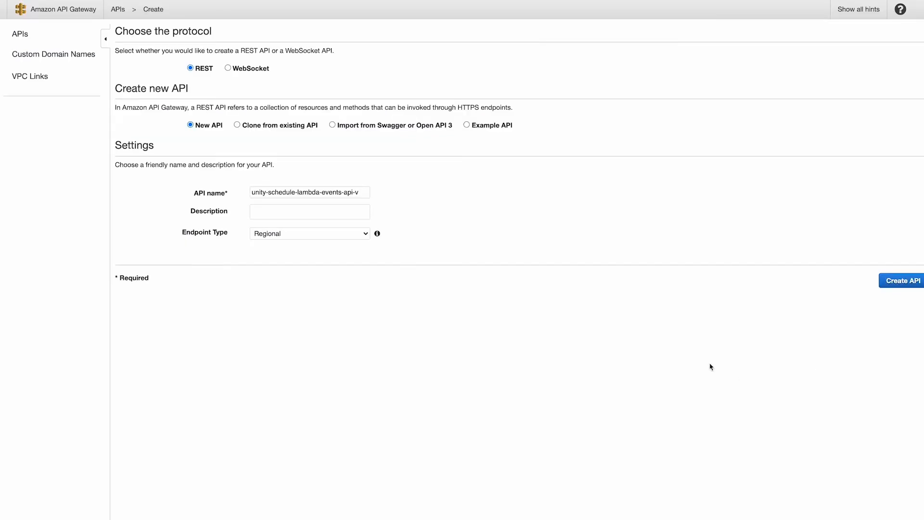
left_click(900, 280)
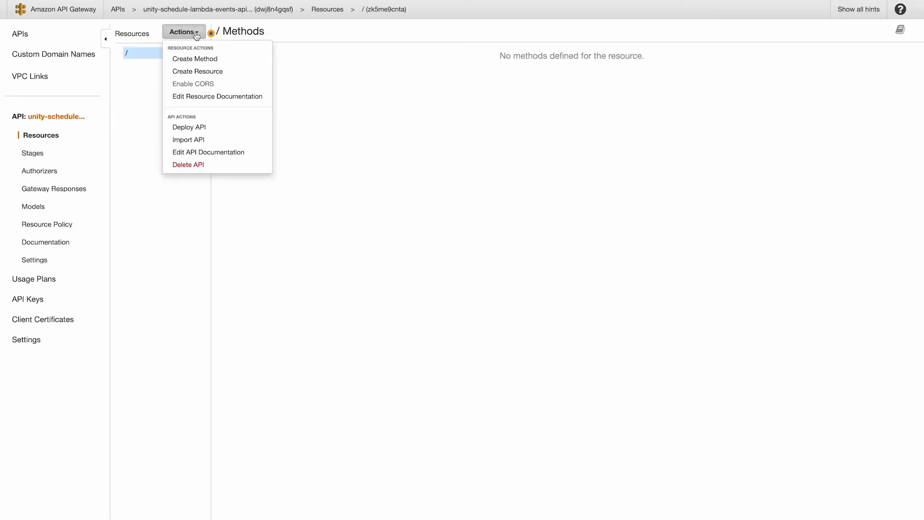
Add a root POST method using Lambda proxy integration with unity-schedule-lambda-events-lbd-v
left_click(194, 58)
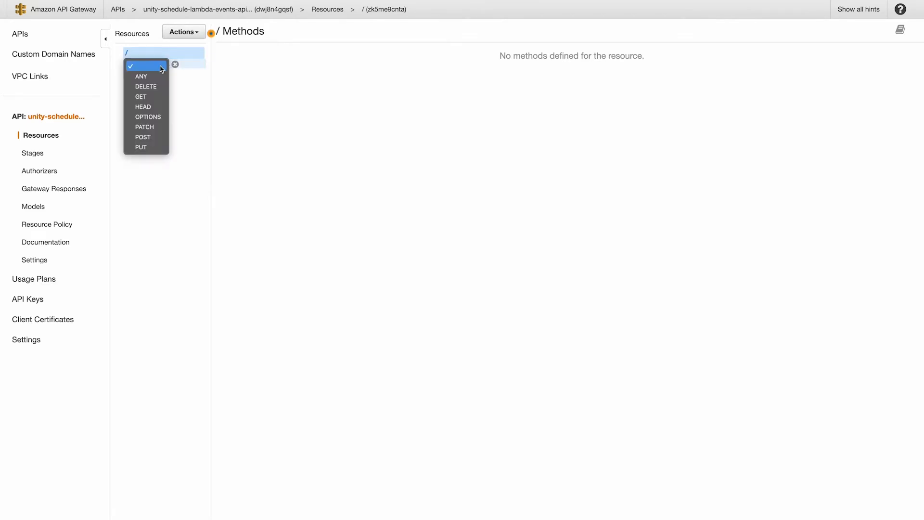
left_click(143, 137)
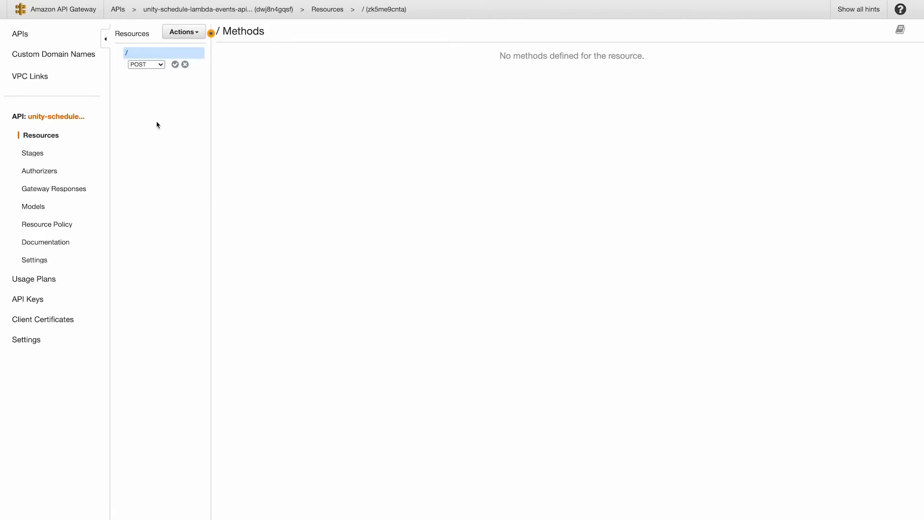
left_click(174, 64)
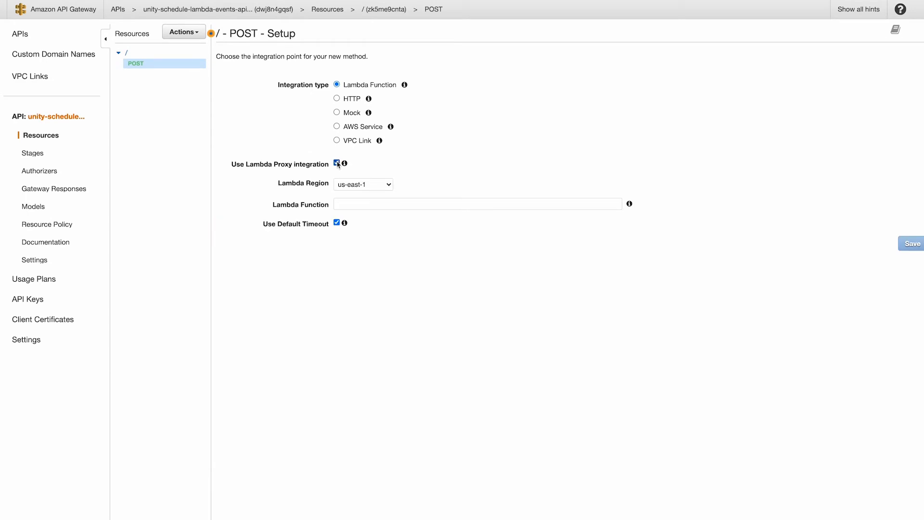
left_click(336, 164)
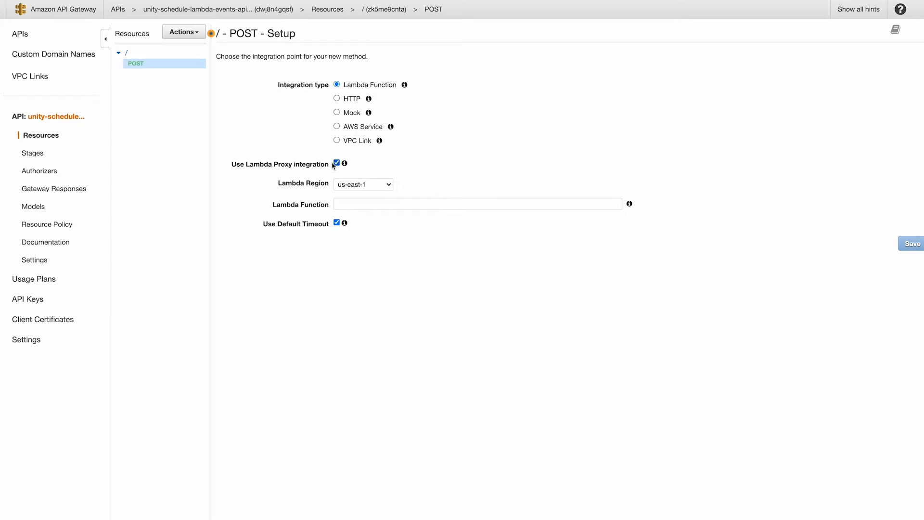
left_click(478, 203)
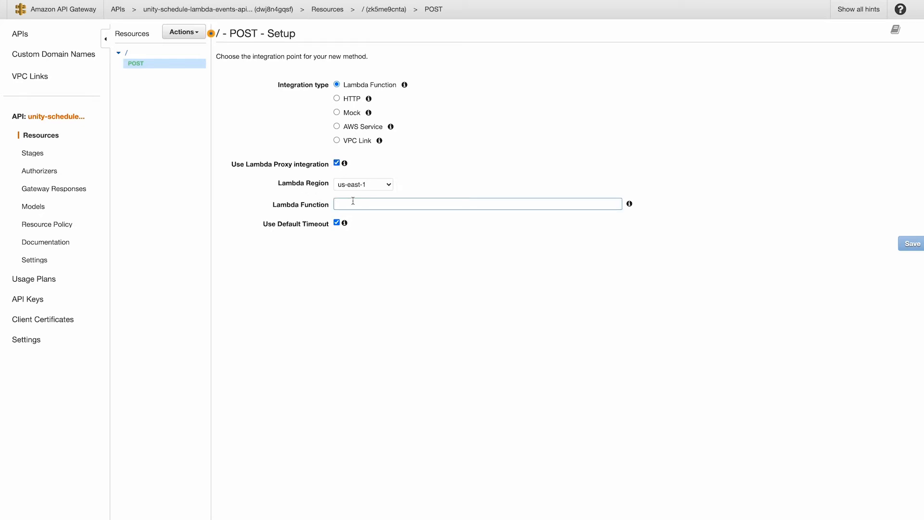
type("unity-schedule-lambda-events-lbd-v")
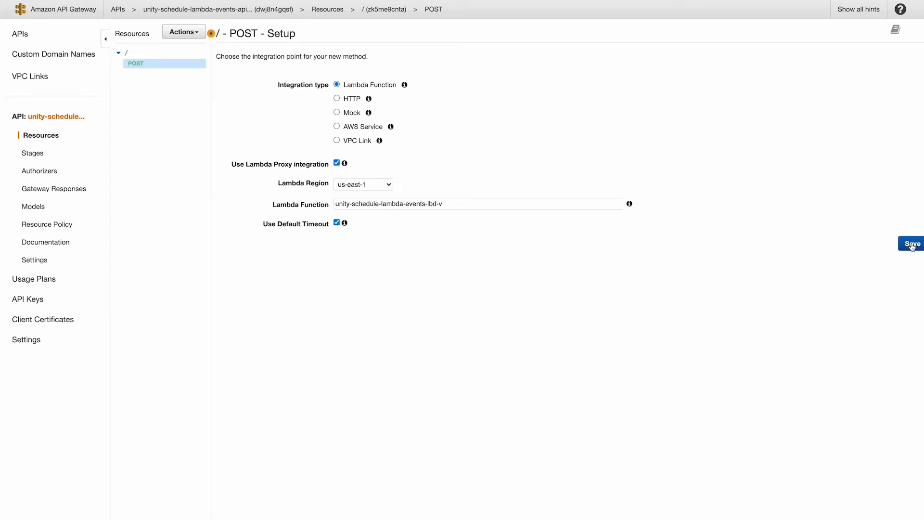
left_click(910, 243)
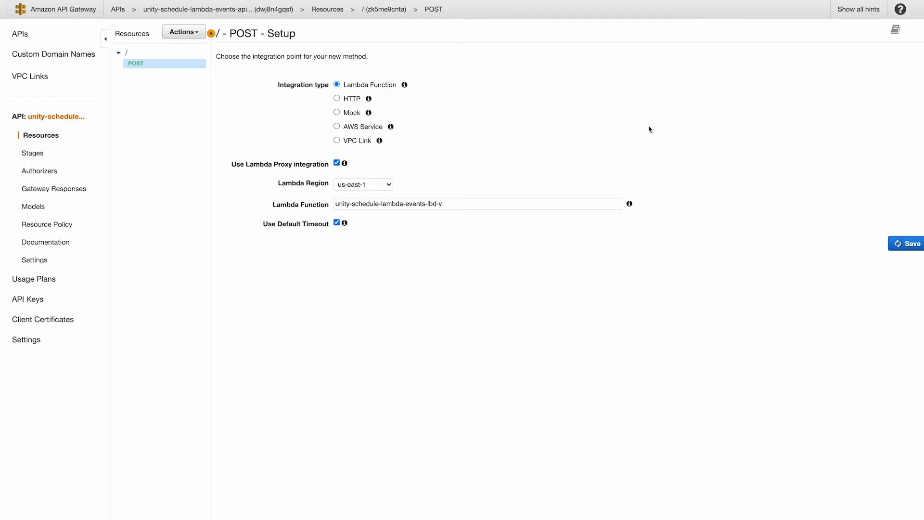
left_click(183, 32)
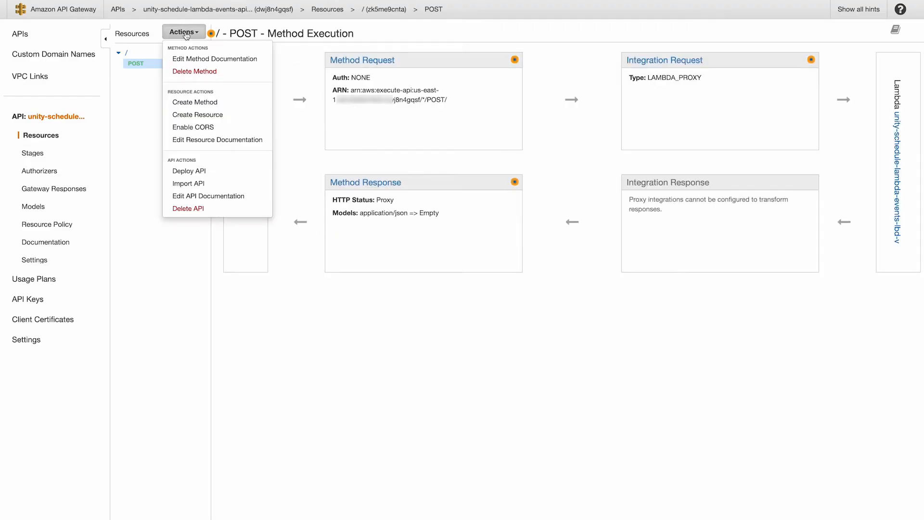
Deploy the API to a new stage named demo
left_click(189, 171)
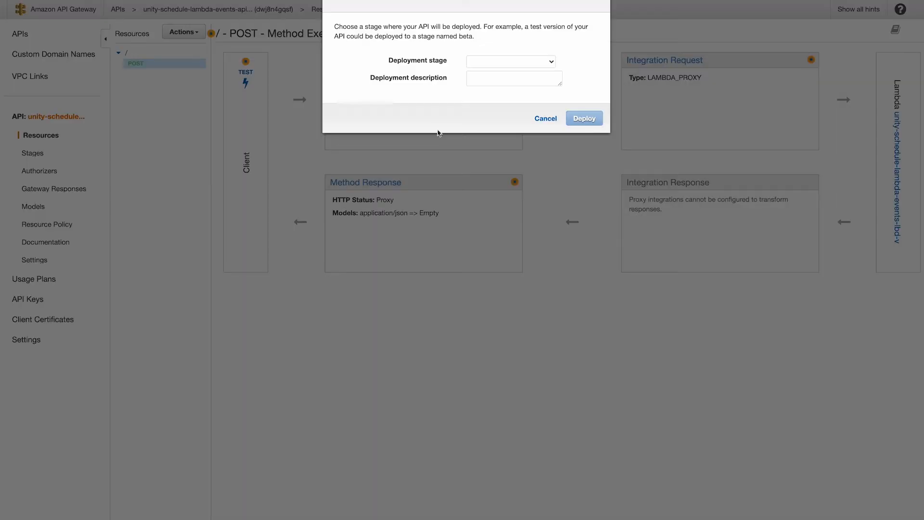
left_click(510, 61)
type("demo")
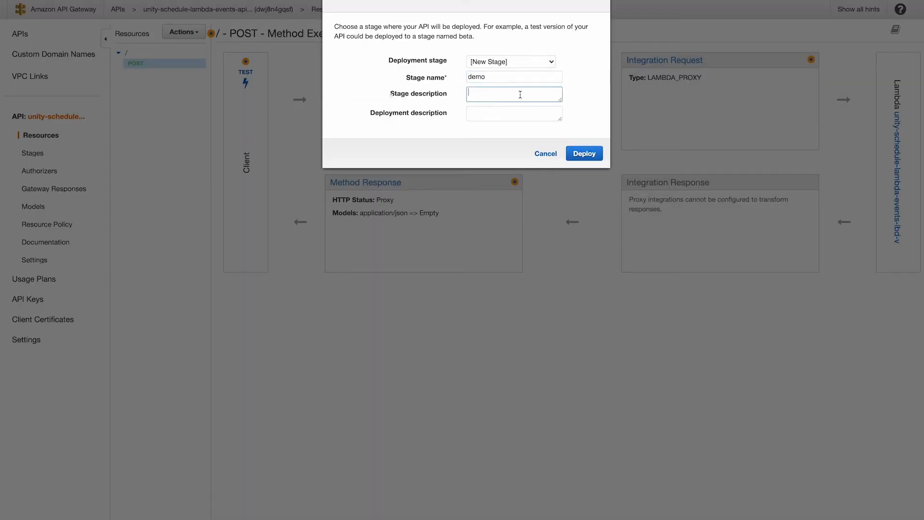
left_click(583, 153)
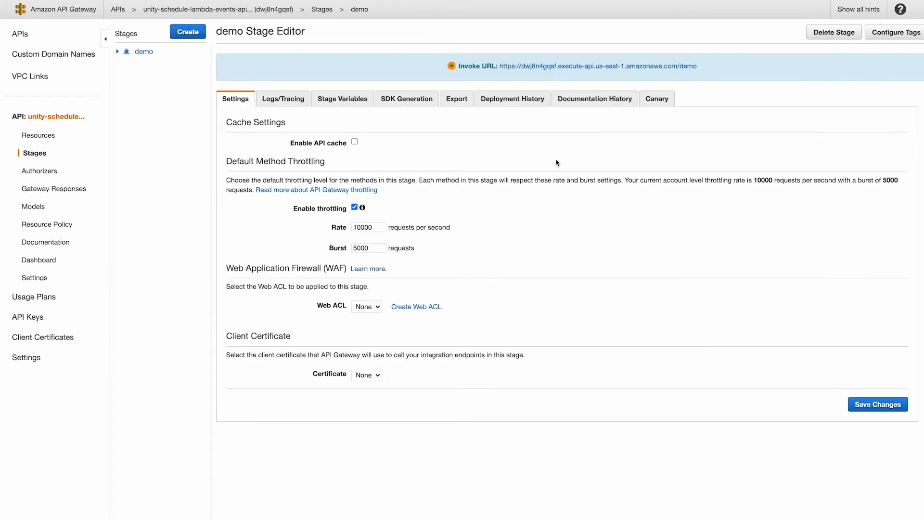
mouse_move(431, 66)
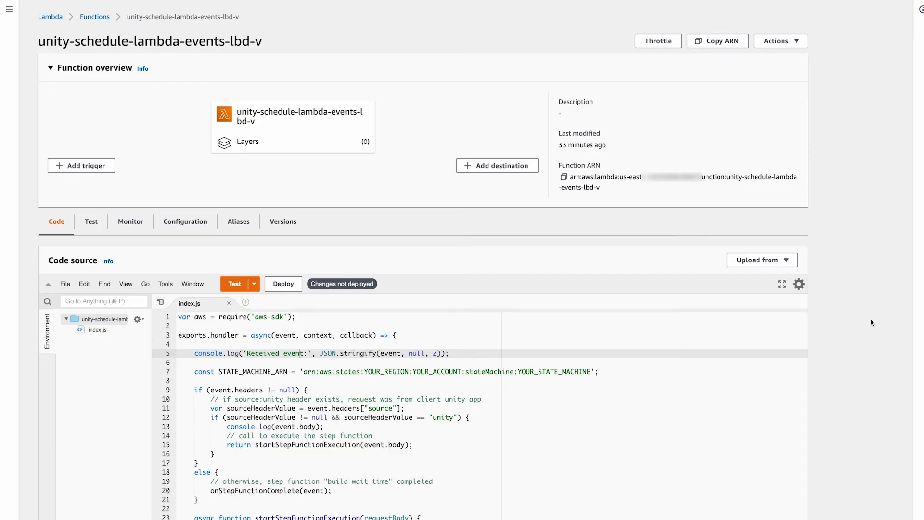
Draft an IAM policy allowing Step Functions StartExecution on the unity-schedule-lambda-events state machine ARN
left_click(185, 221)
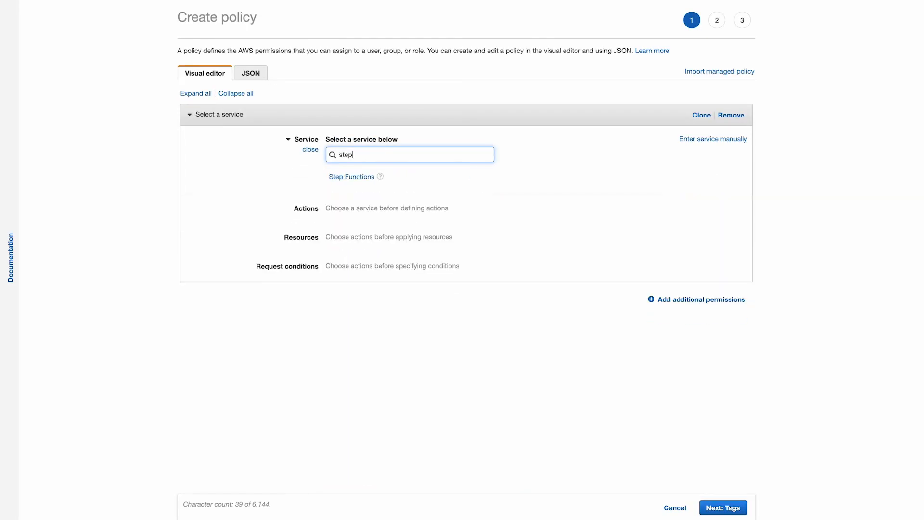
left_click(351, 176)
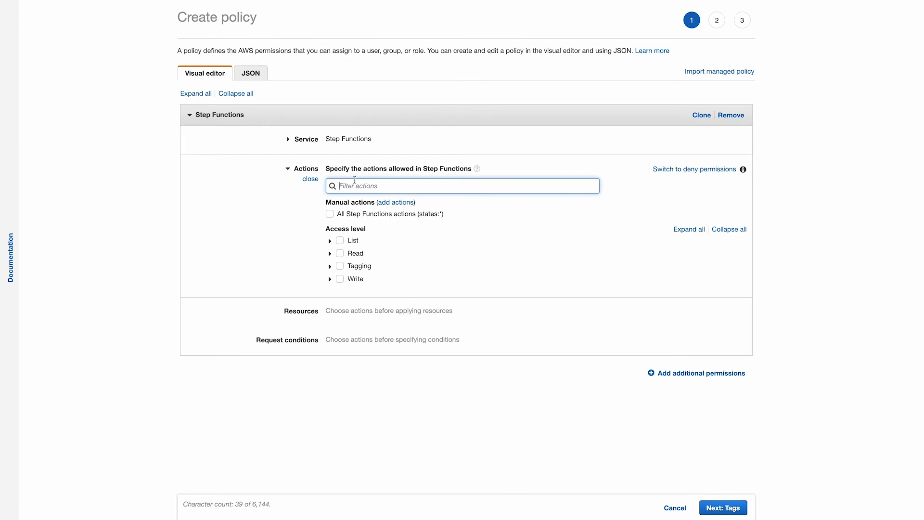
left_click(330, 278)
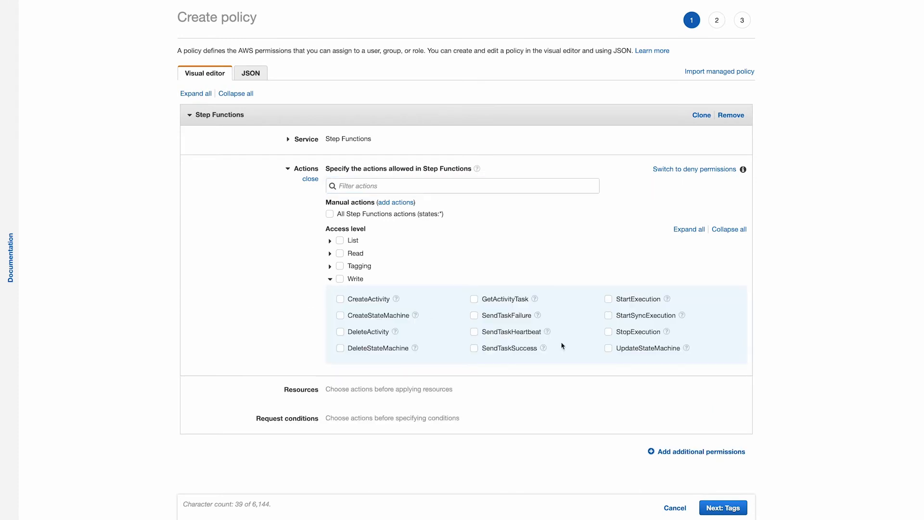
left_click(607, 298)
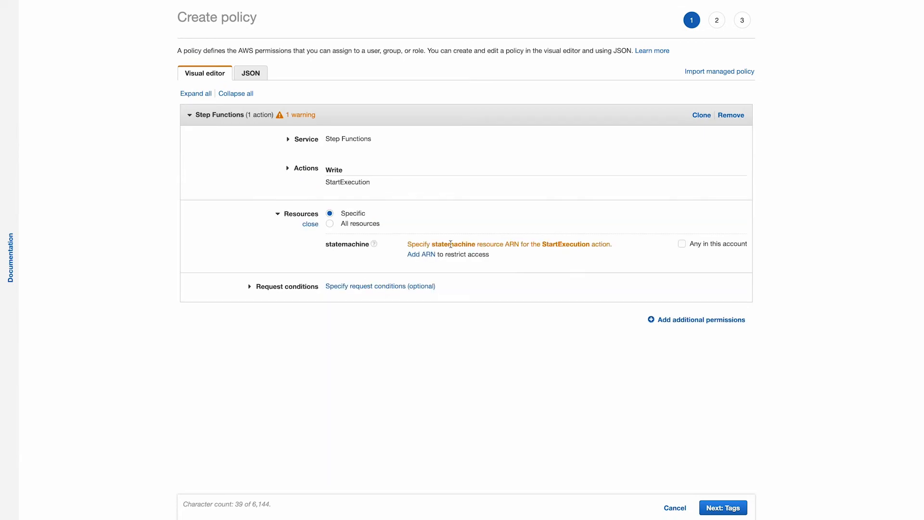
left_click(420, 254)
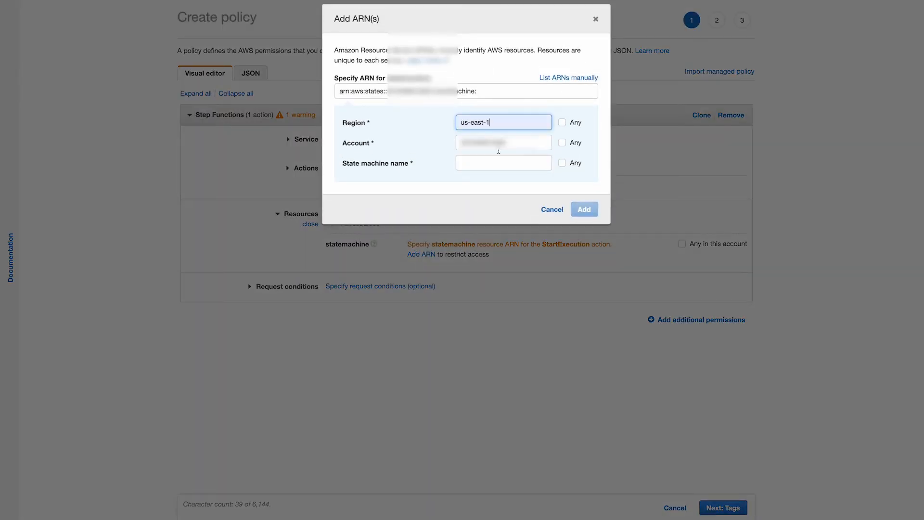
type("unity-schedule-lambda-event")
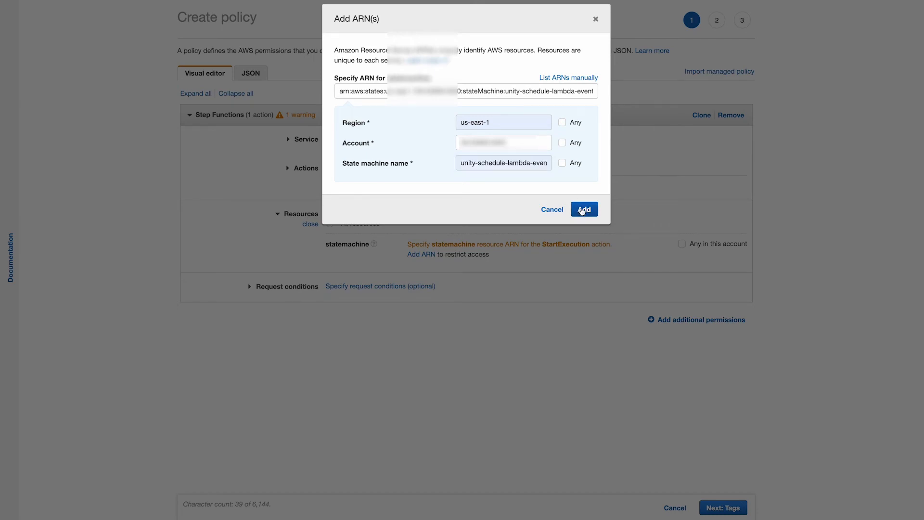
left_click(583, 209)
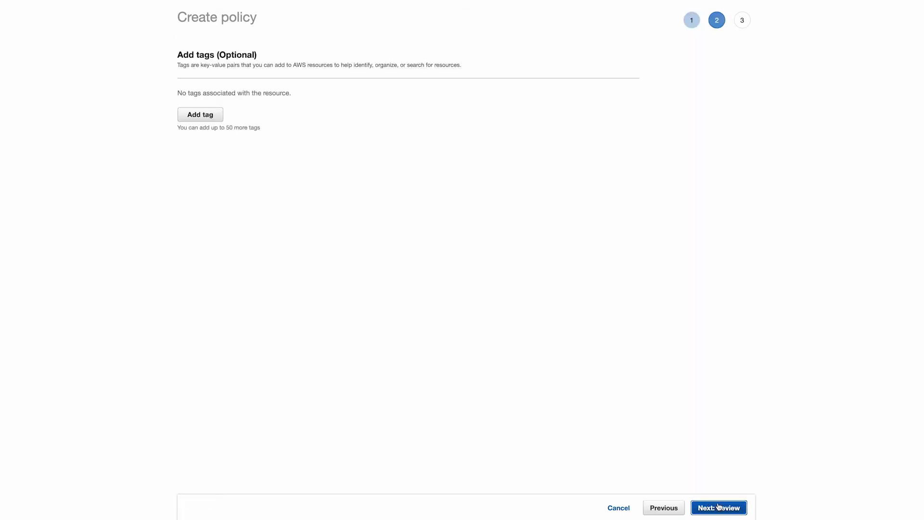
Name the policy unity-schedule-lambda-events-policy-v, describe it, and create it
left_click(718, 507)
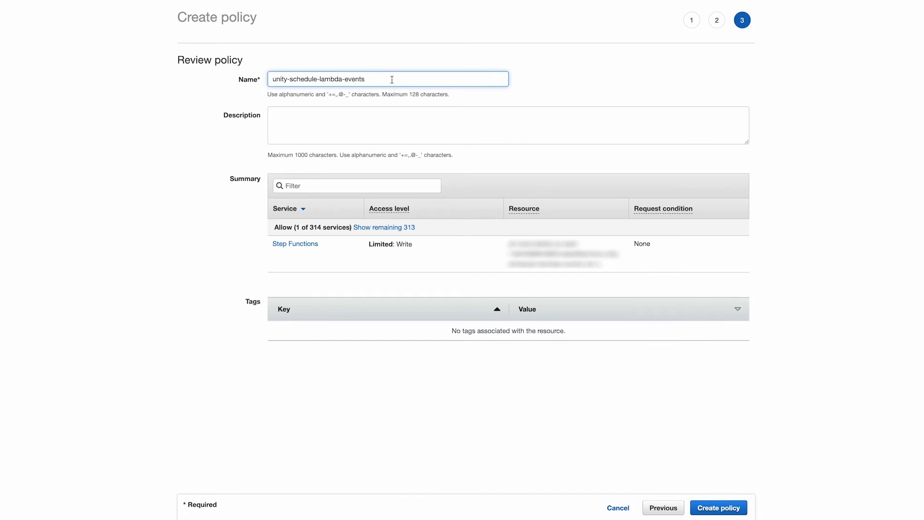
left_click(719, 507)
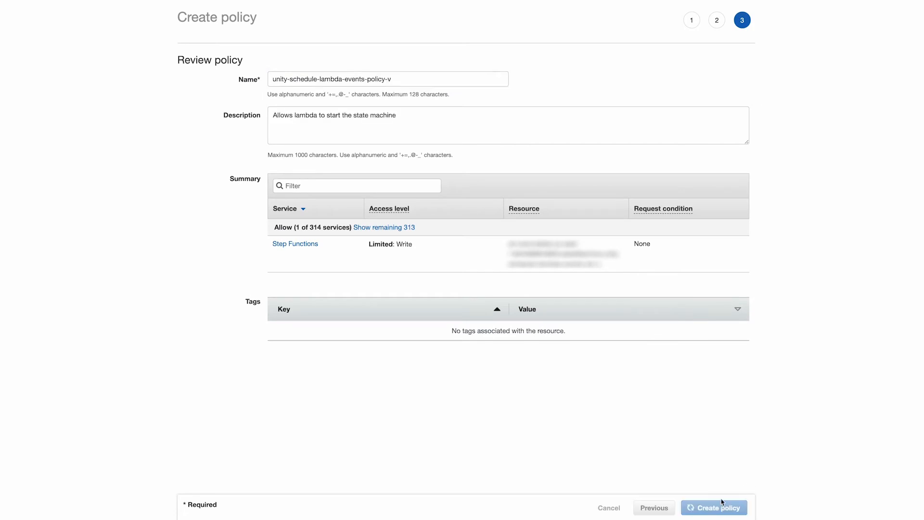
left_click(714, 507)
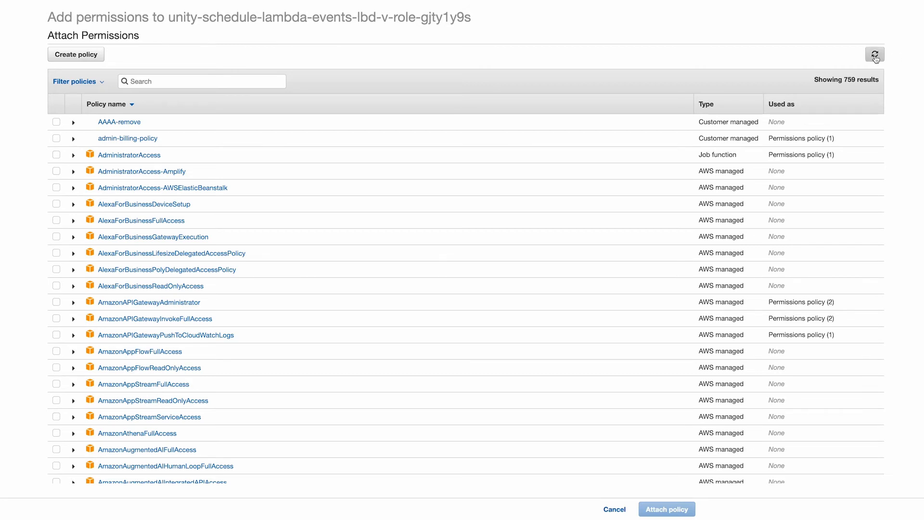
Attach unity-schedule-lambda-events-policy-v to the Lambda role and expand its permissions
left_click(874, 54)
type("unity-schedule-lambda-events-policy-v")
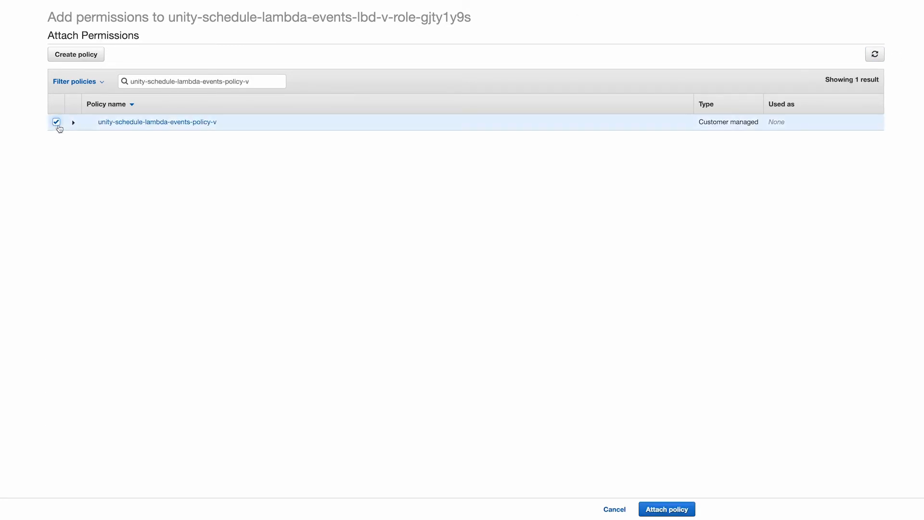
left_click(665, 509)
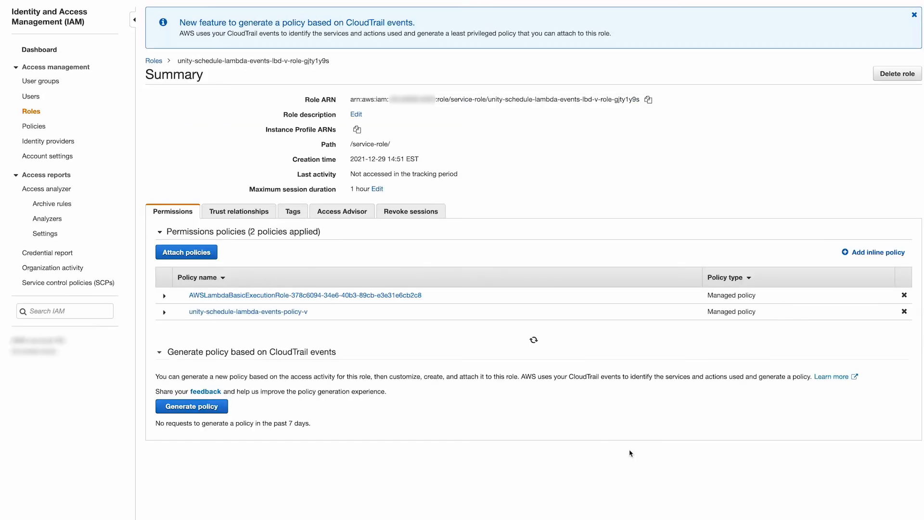
left_click(165, 311)
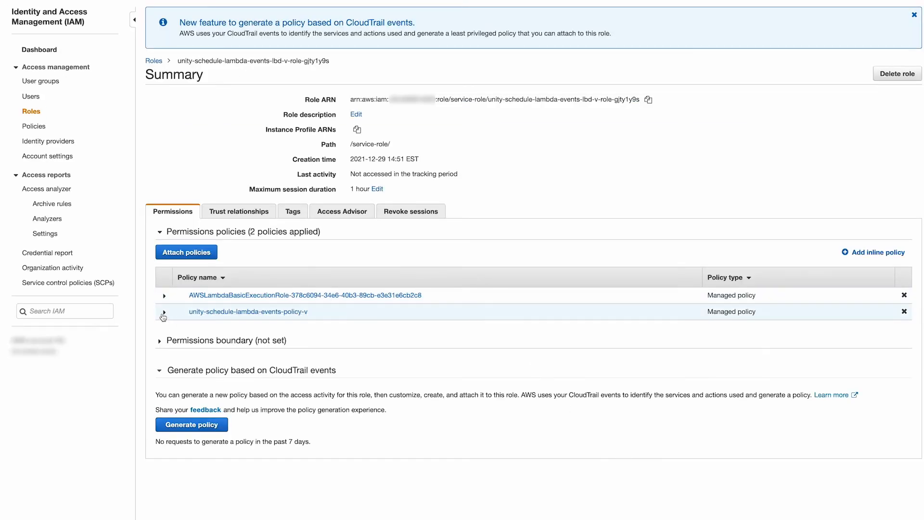
left_click(160, 312)
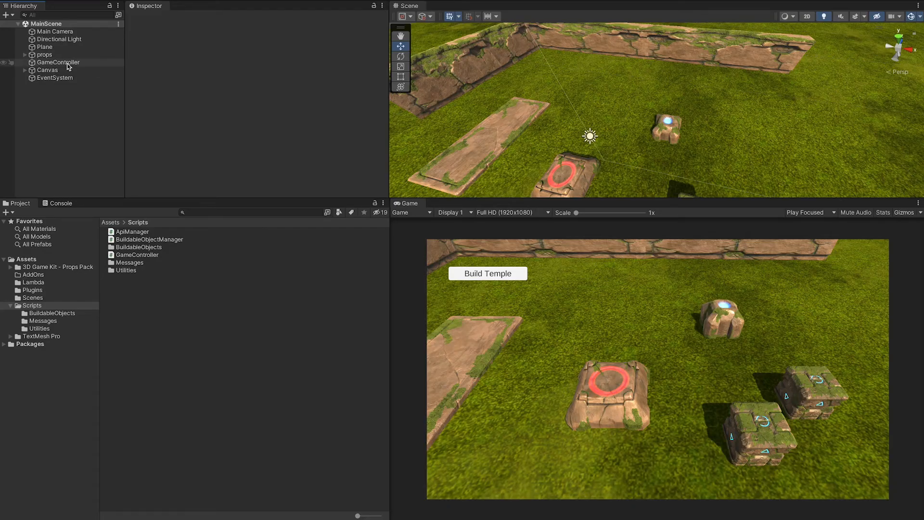
Open the GameController script in Visual Studio for Mac
left_click(57, 62)
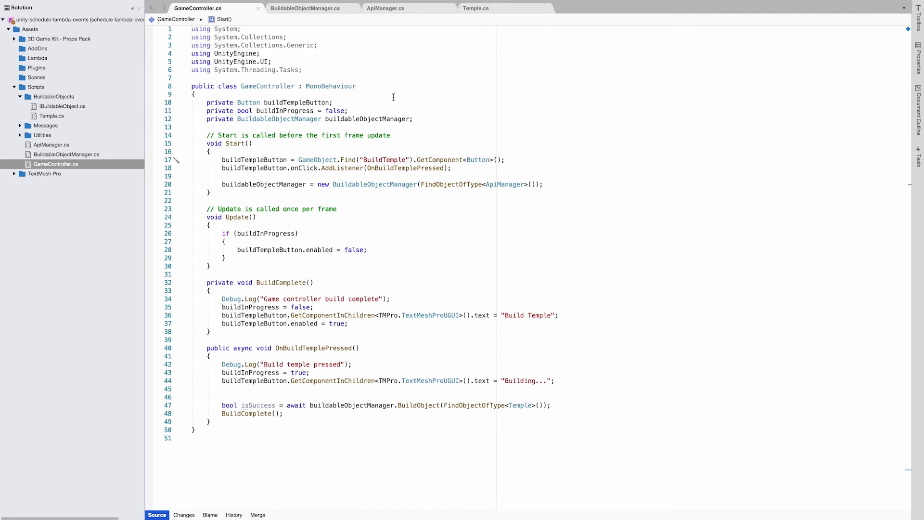
mouse_move(283, 331)
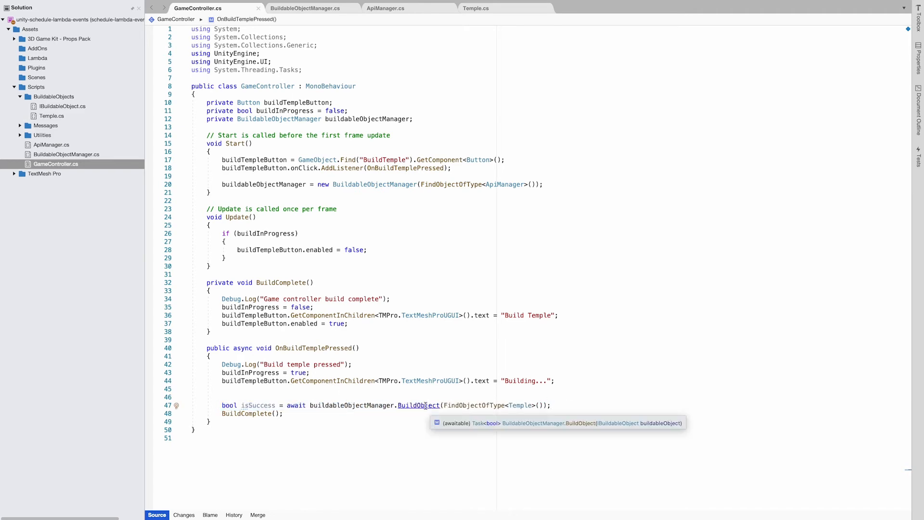
Follow BuildObject into BuildableObjectManager.cs, then the Post method in ApiManager.cs, and back
left_click(418, 405)
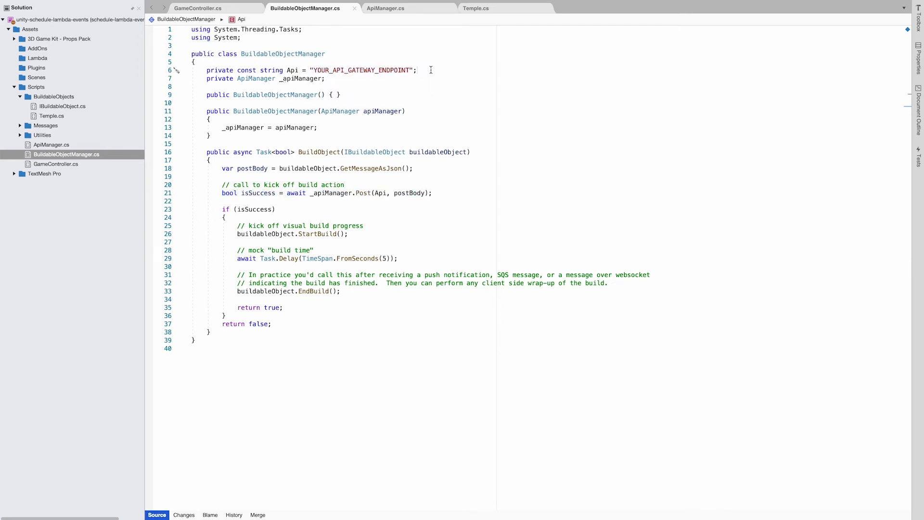
mouse_move(356, 196)
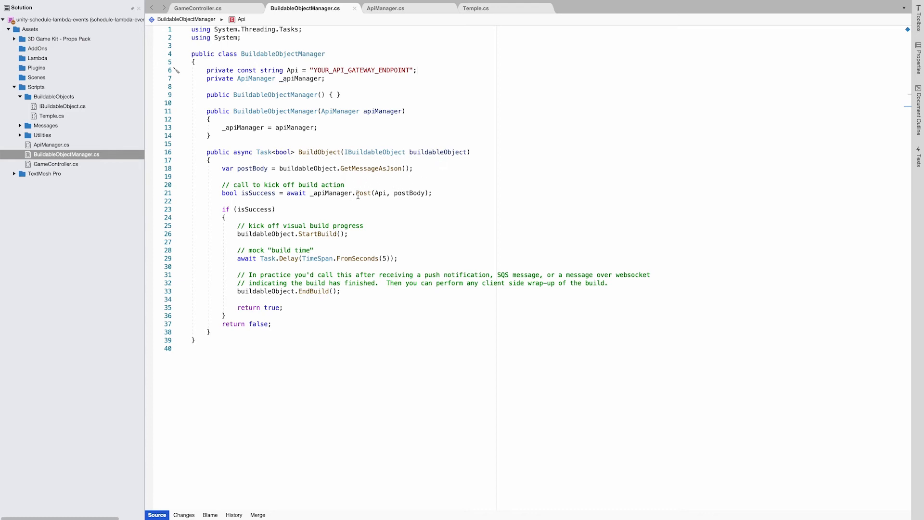
left_click(385, 8)
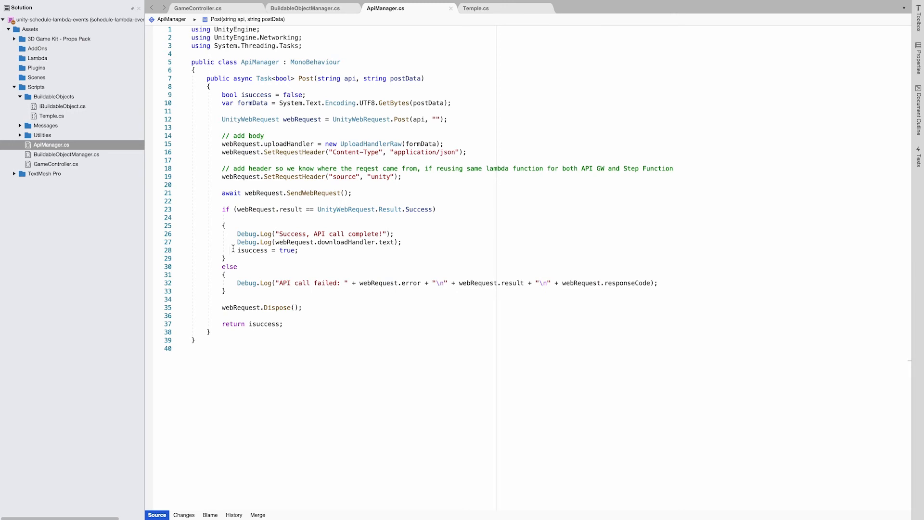
left_click(305, 7)
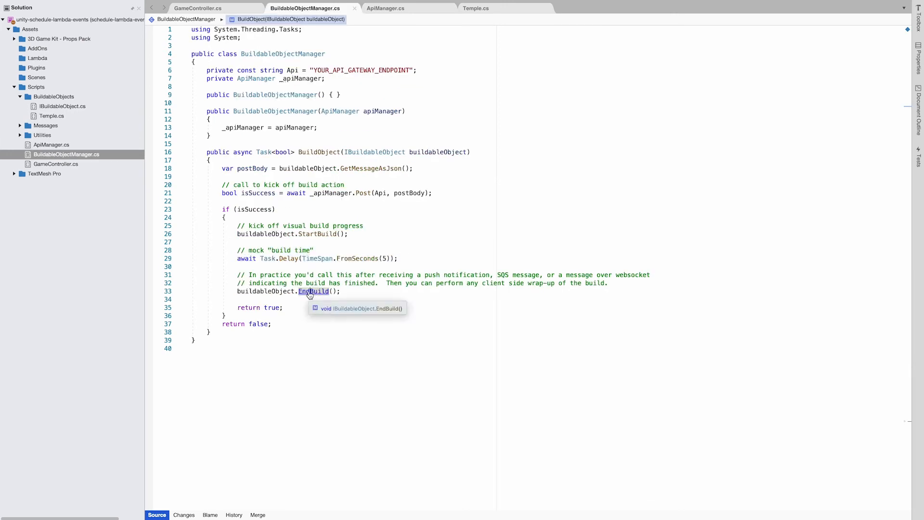
Jump to EndBuild() in Temple.cs and highlight its code
left_click(475, 8)
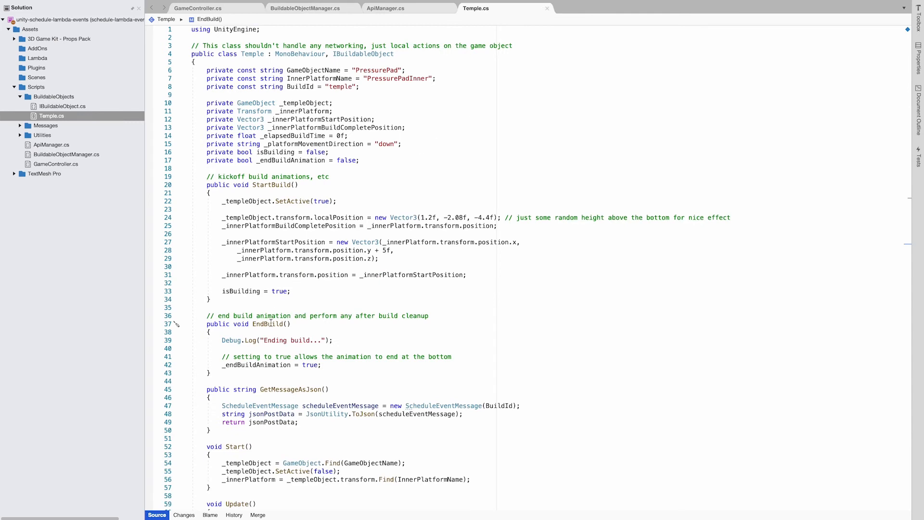
scroll("down", 3)
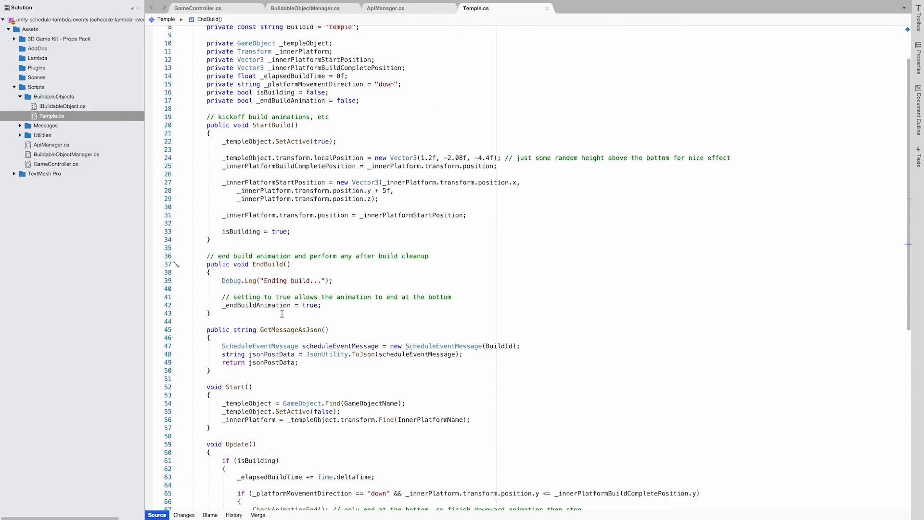
scroll("down", 3)
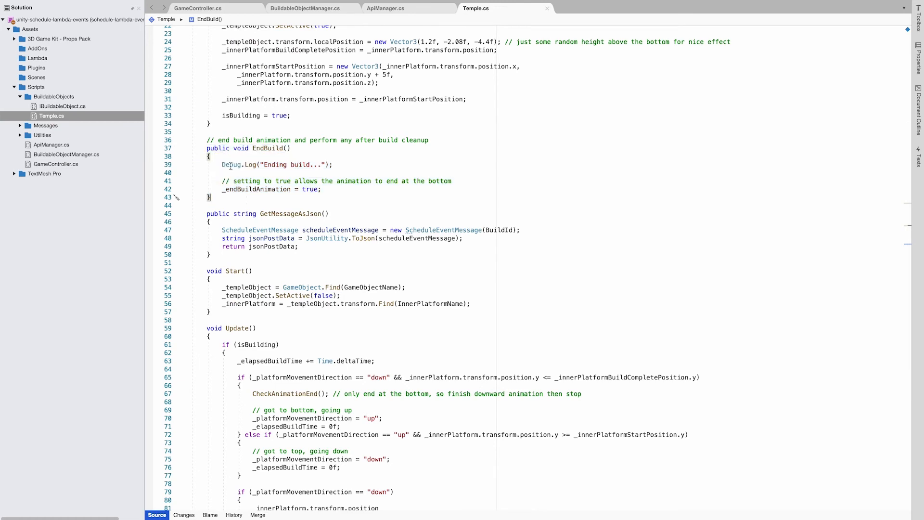
double_click(269, 148)
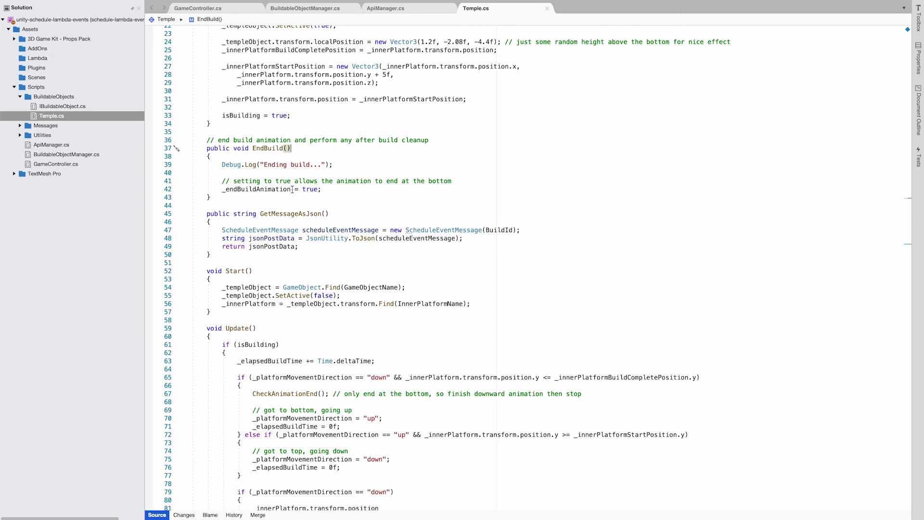
left_click_drag(222, 173, 321, 189)
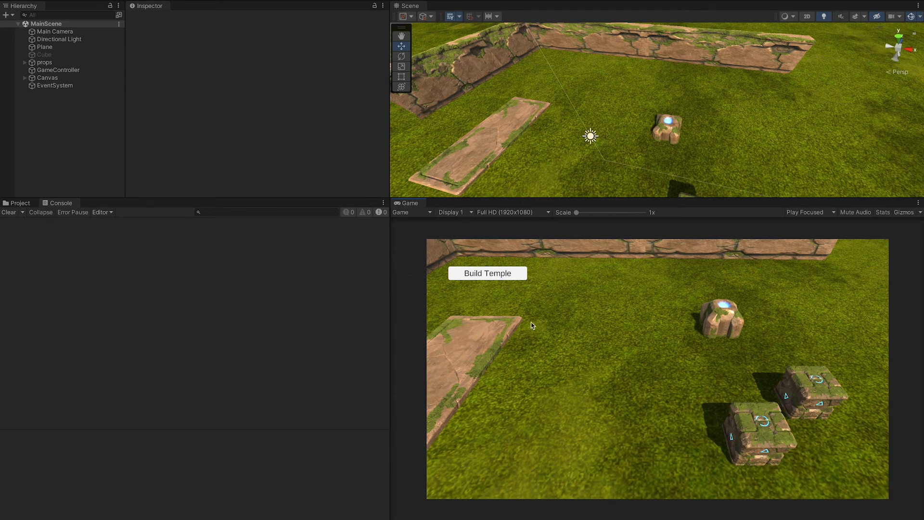
Press Build Temple in the running Unity demo's Game view
left_click(488, 273)
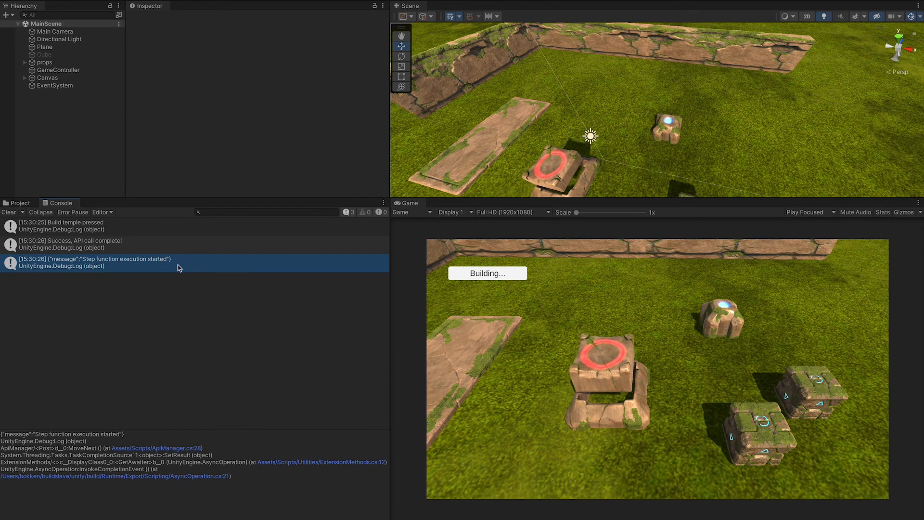
mouse_move(231, 293)
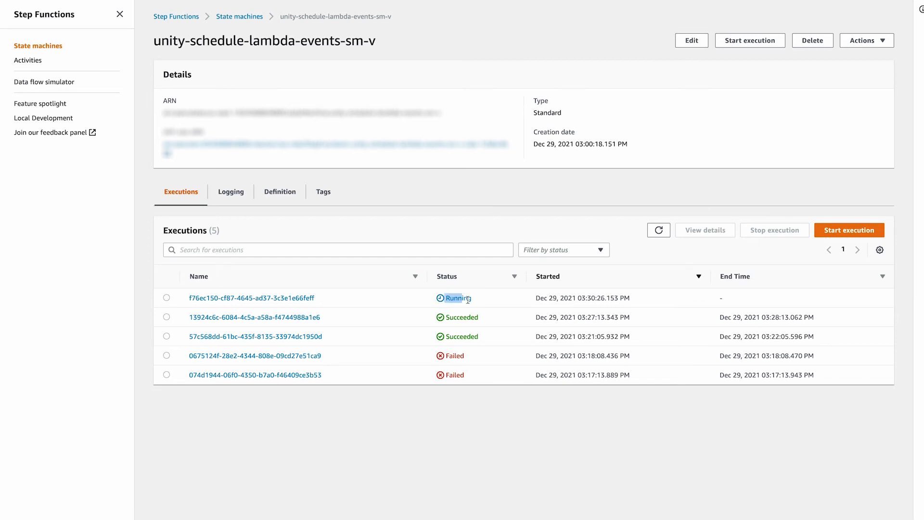
Open the newest execution and inspect the Wait step's input and the Lambda Invoke step's details
left_click(252, 298)
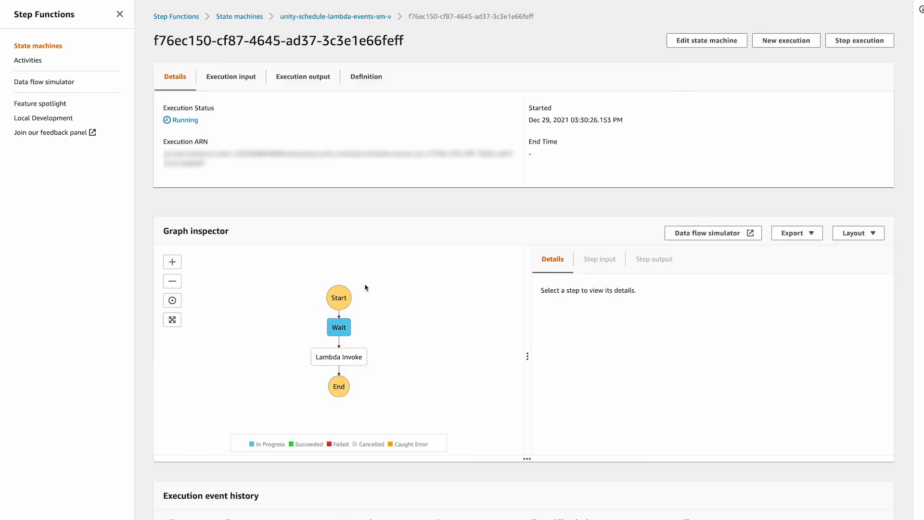
left_click(338, 327)
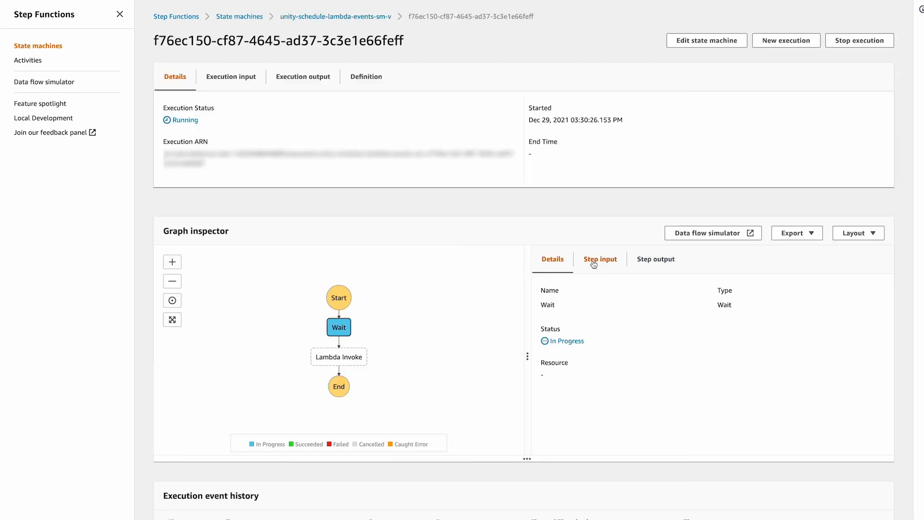
left_click(600, 259)
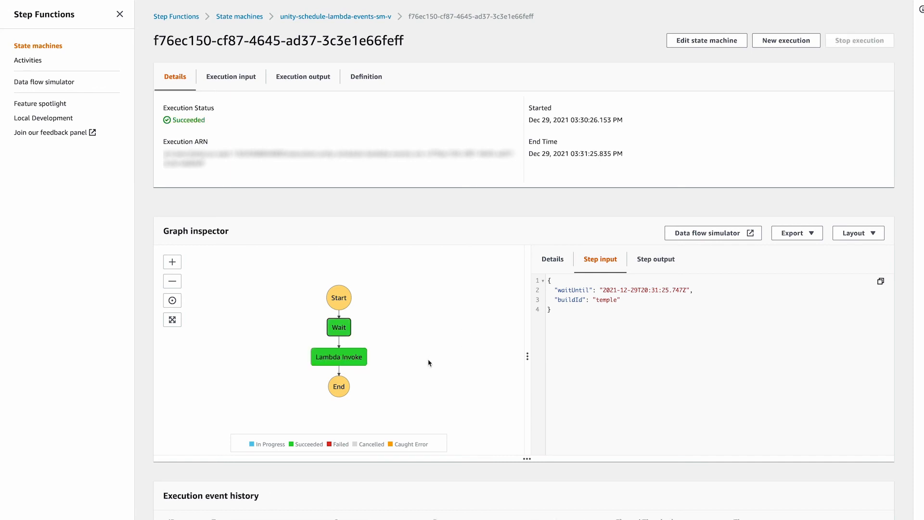
left_click(338, 356)
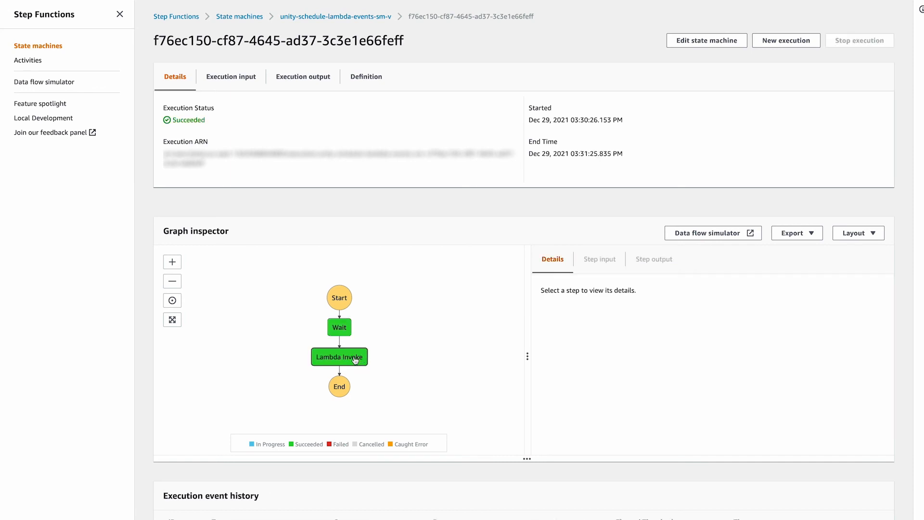
left_click(338, 357)
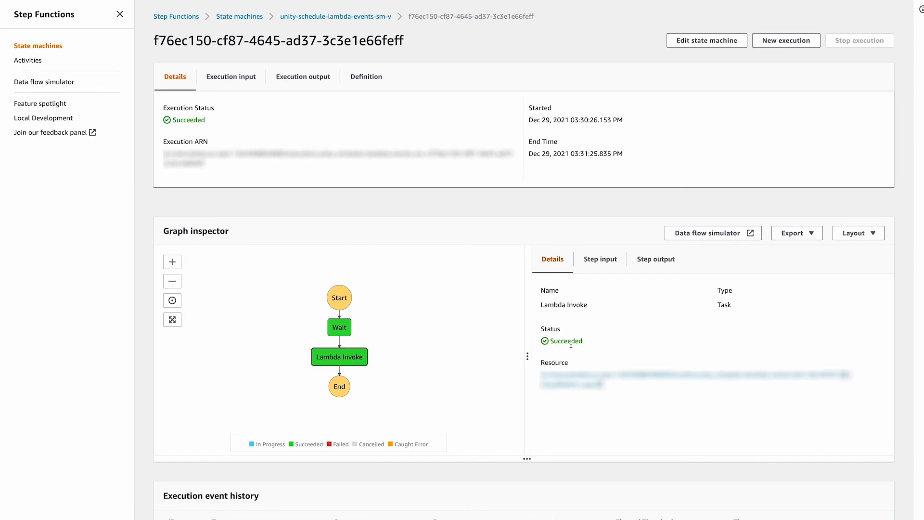
left_click(599, 258)
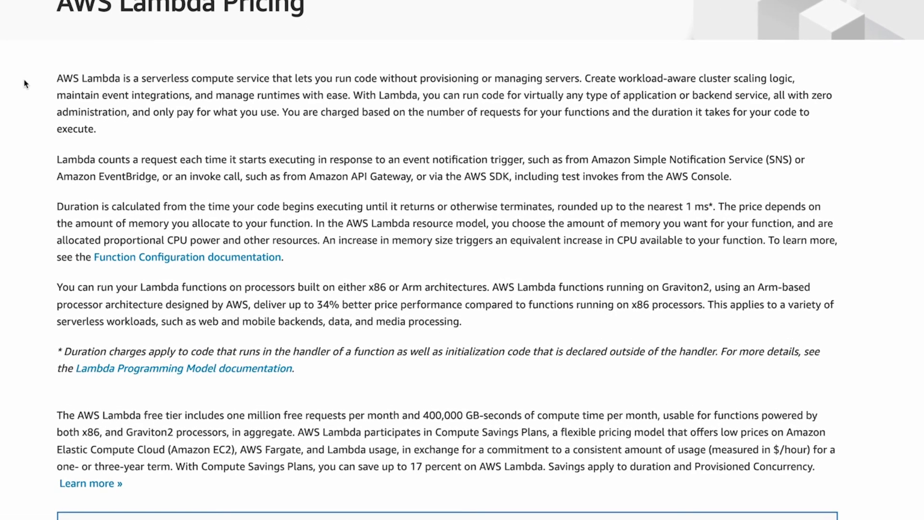
scroll("down", 3)
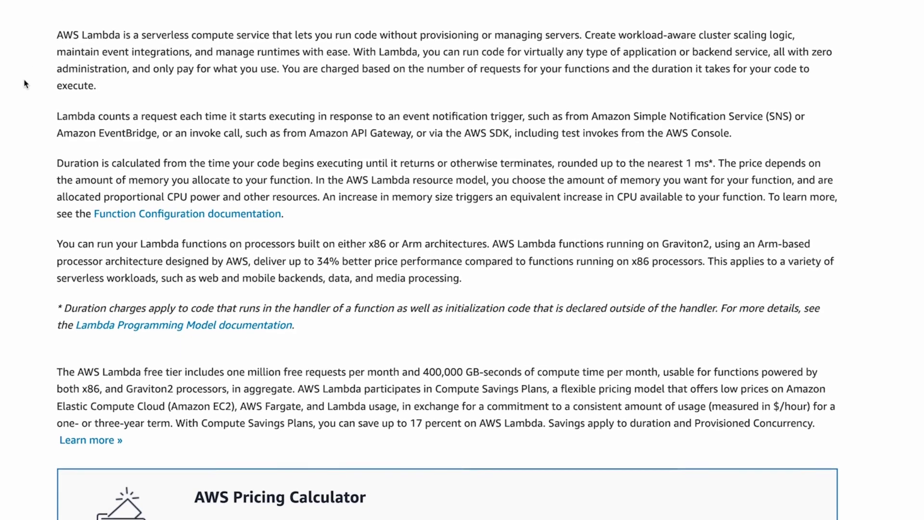
scroll("down", 3)
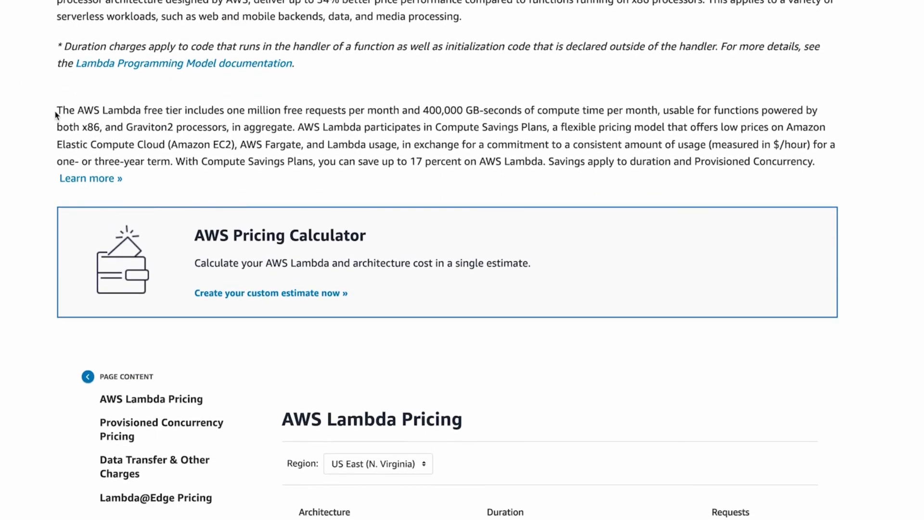